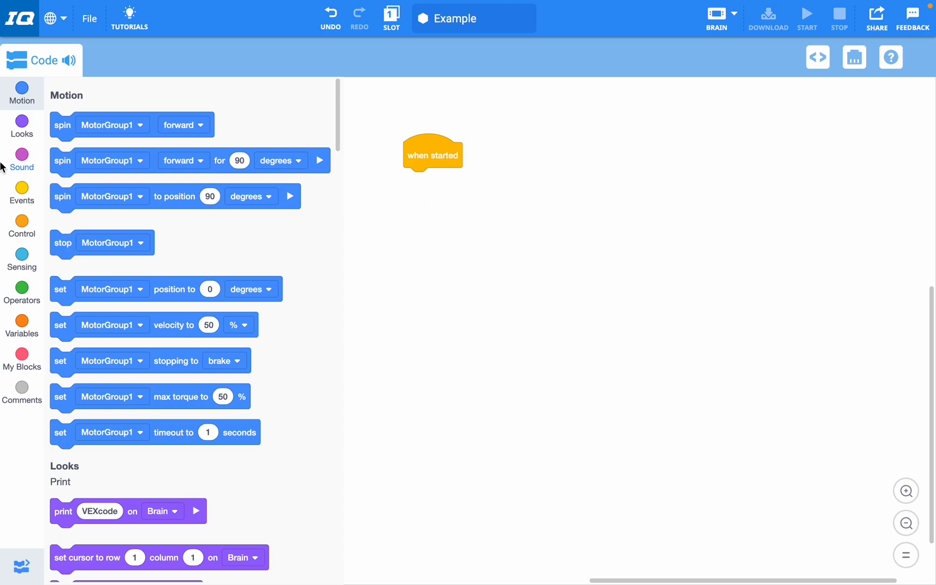
pyautogui.moveTo(22, 354)
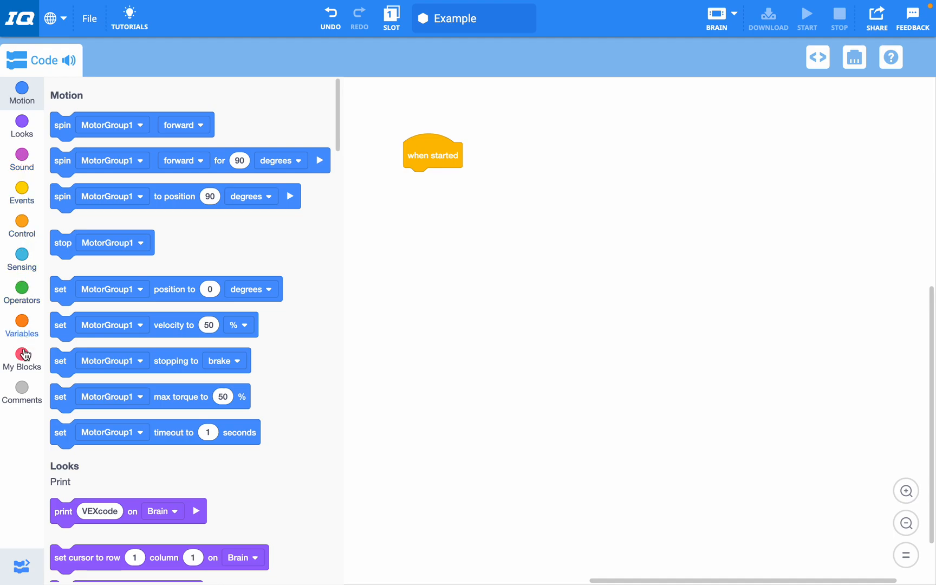
pyautogui.moveTo(22, 304)
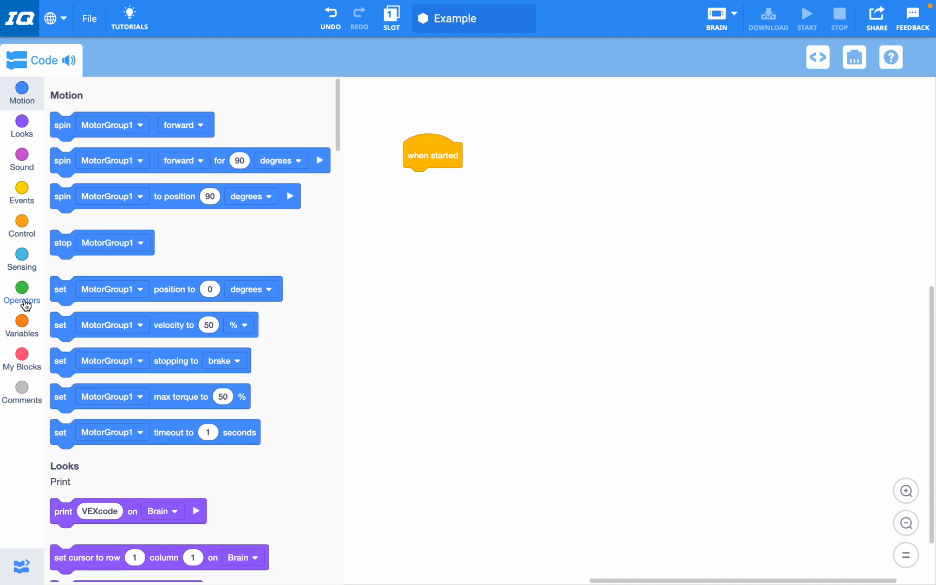
pyautogui.moveTo(22, 167)
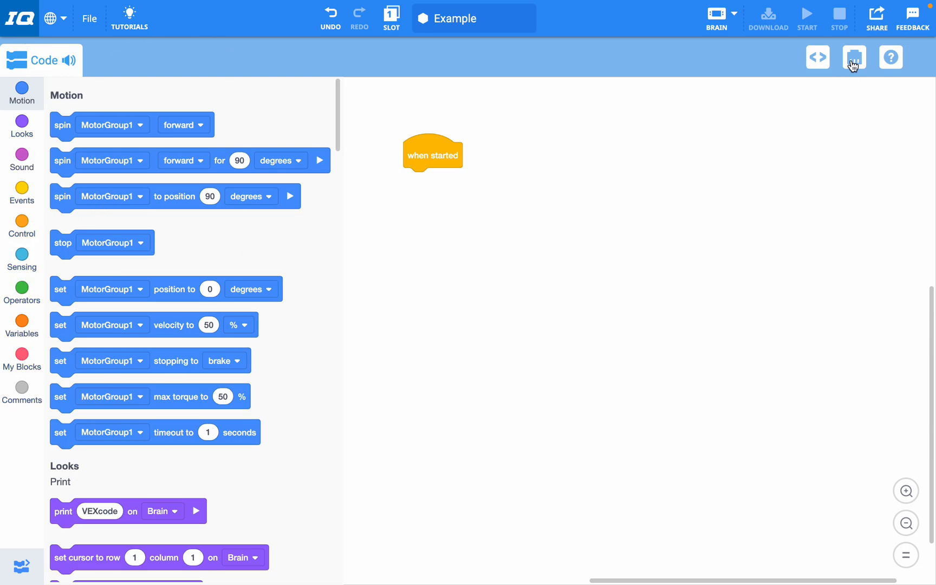
# Step: Check the configured robot devices, start adding one, then cancel and return to code
pyautogui.click(854, 57)
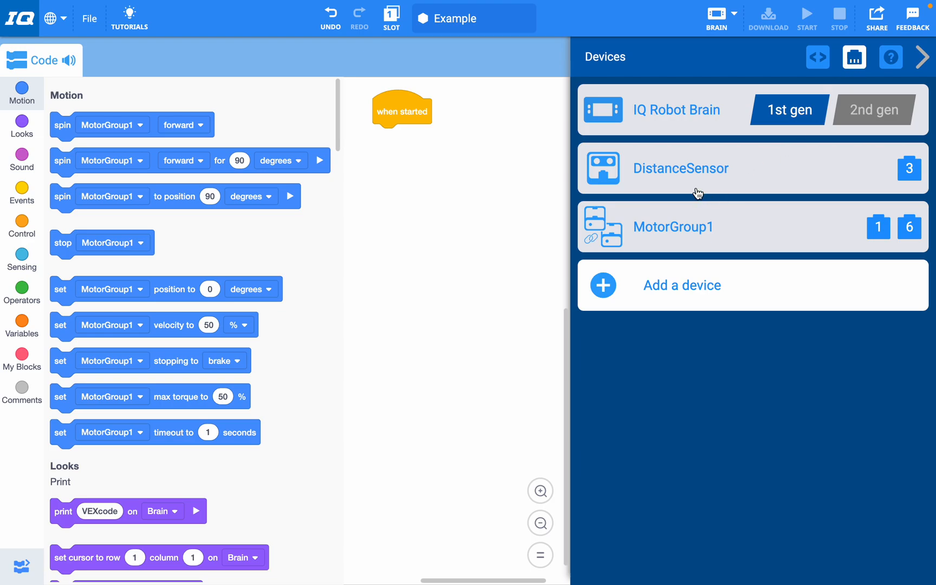
pyautogui.moveTo(854, 57)
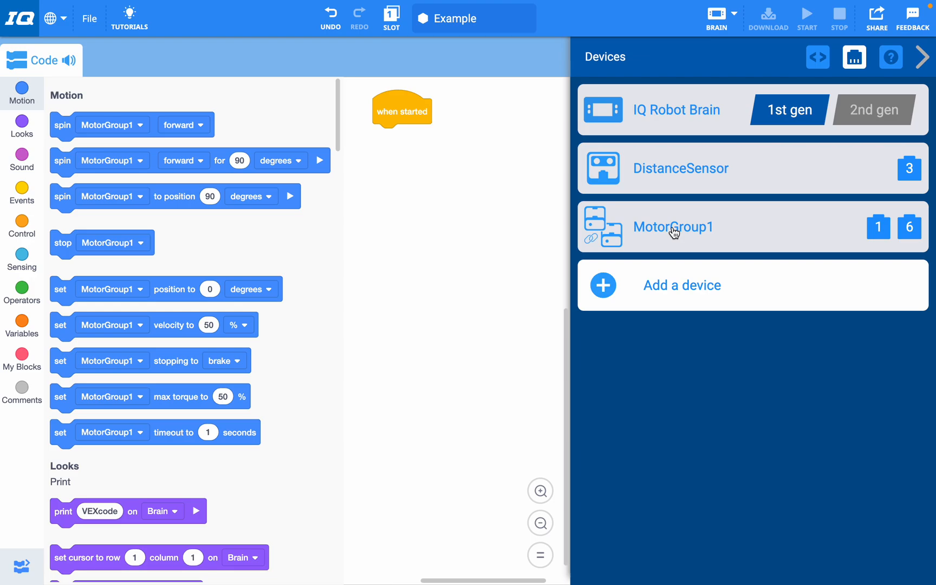
pyautogui.click(682, 285)
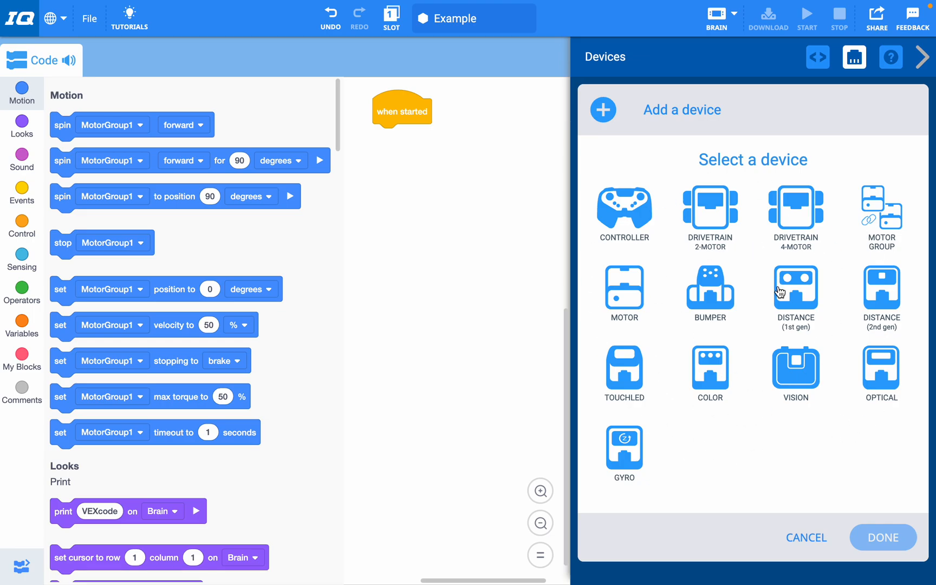
pyautogui.moveTo(803, 292)
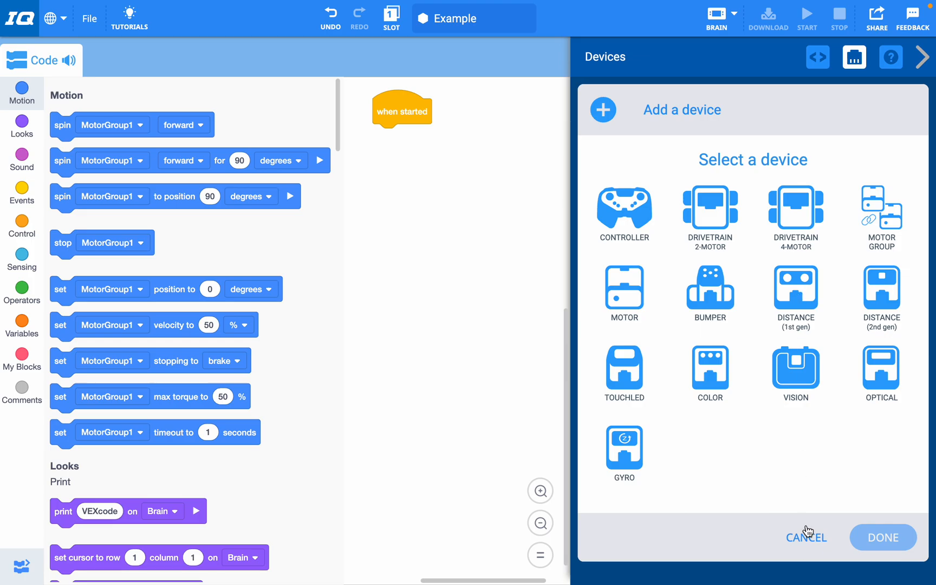
pyautogui.click(805, 536)
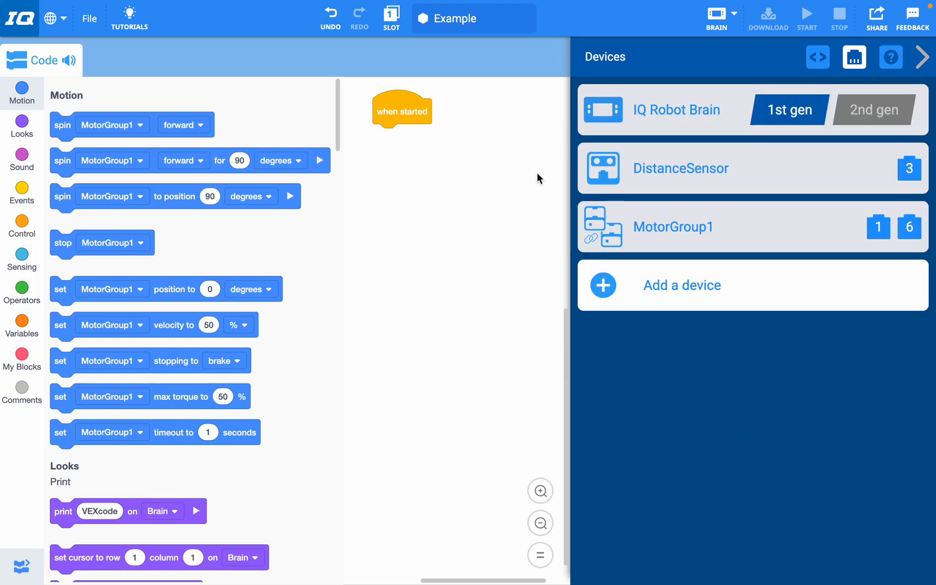
pyautogui.click(922, 57)
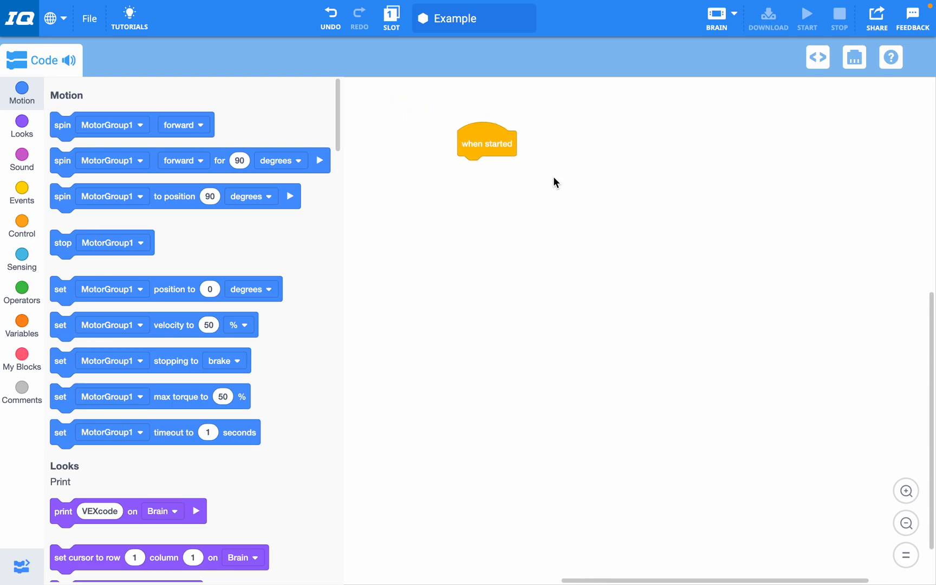
# Step: Nudge when started lower and browse Sensing down to the Distance Sensing blocks
pyautogui.moveTo(487, 143); pyautogui.dragTo(462, 173)
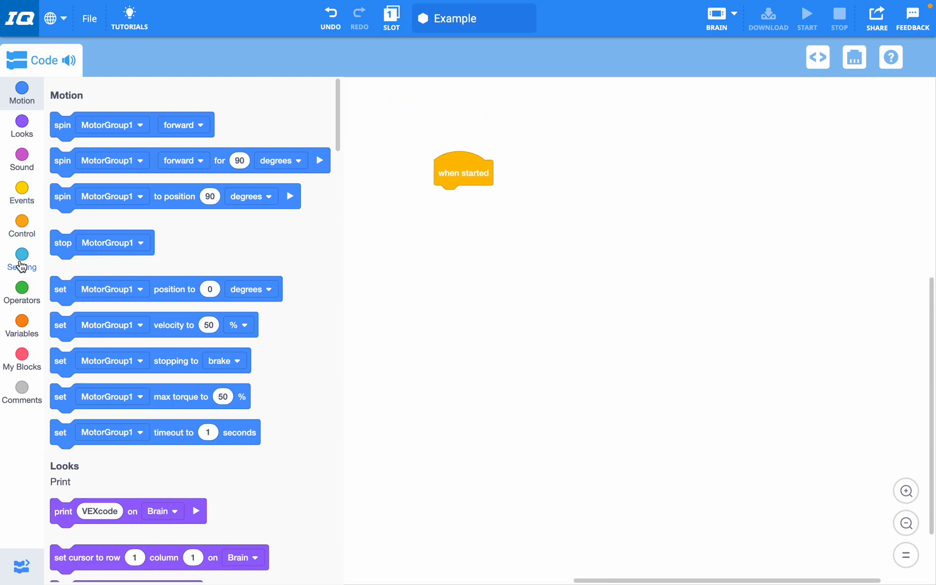
pyautogui.click(22, 258)
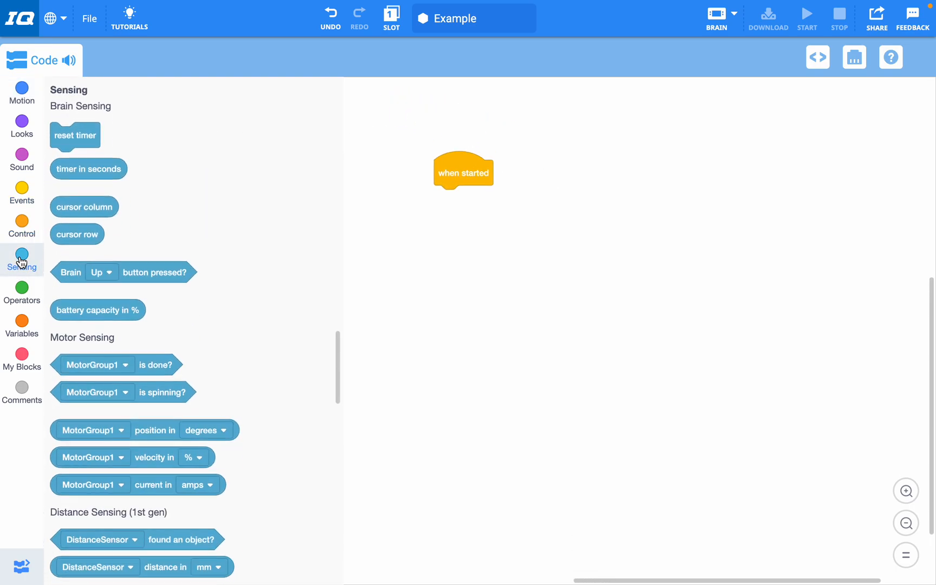
pyautogui.scroll(-3)
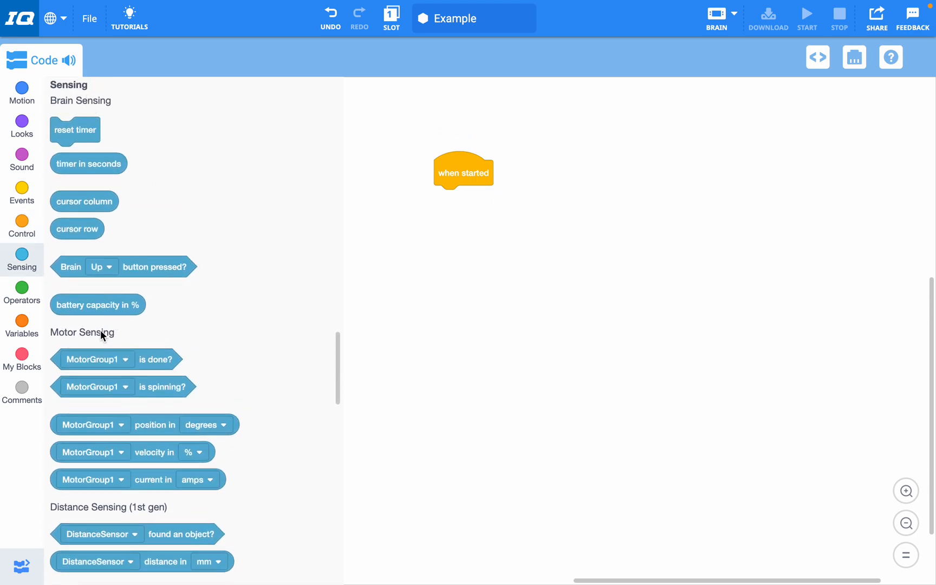
pyautogui.scroll(-3)
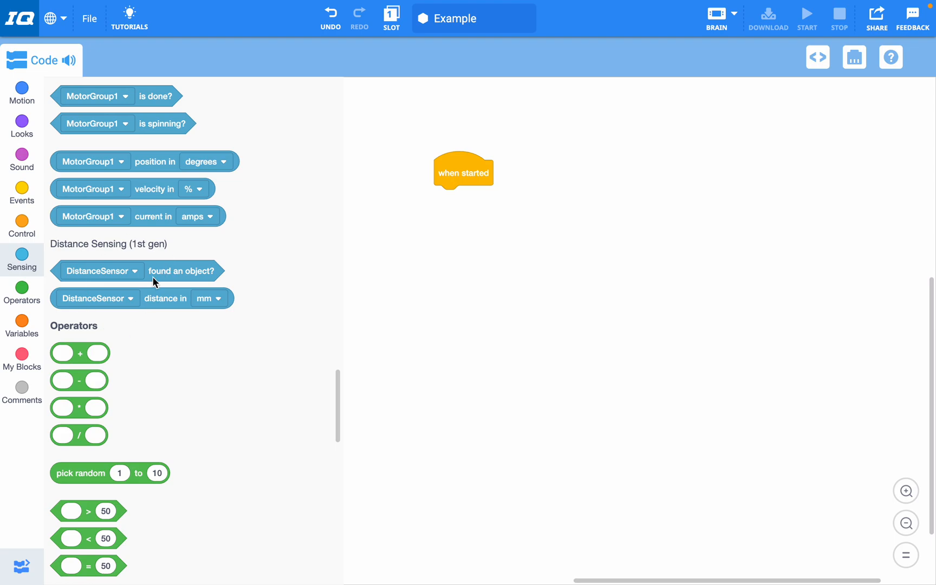
pyautogui.moveTo(149, 250)
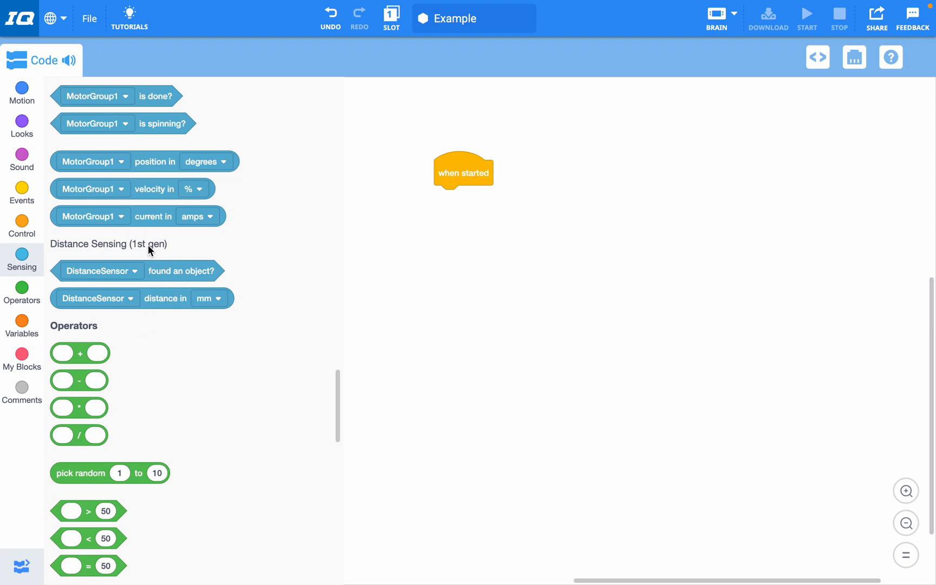
pyautogui.moveTo(164, 276)
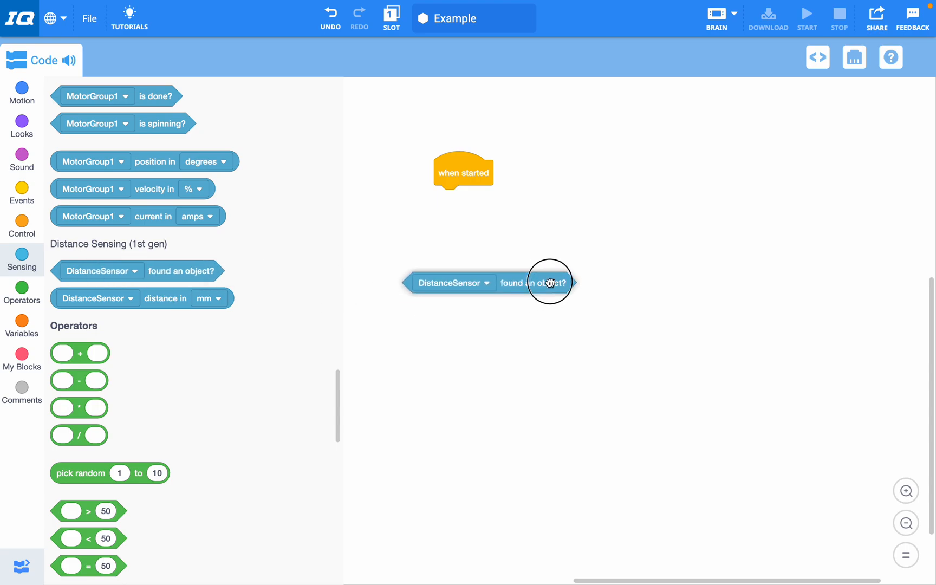
# Step: Drop a loose DistanceSensor found an object? block just below when started
pyautogui.moveTo(549, 283); pyautogui.dragTo(531, 243)
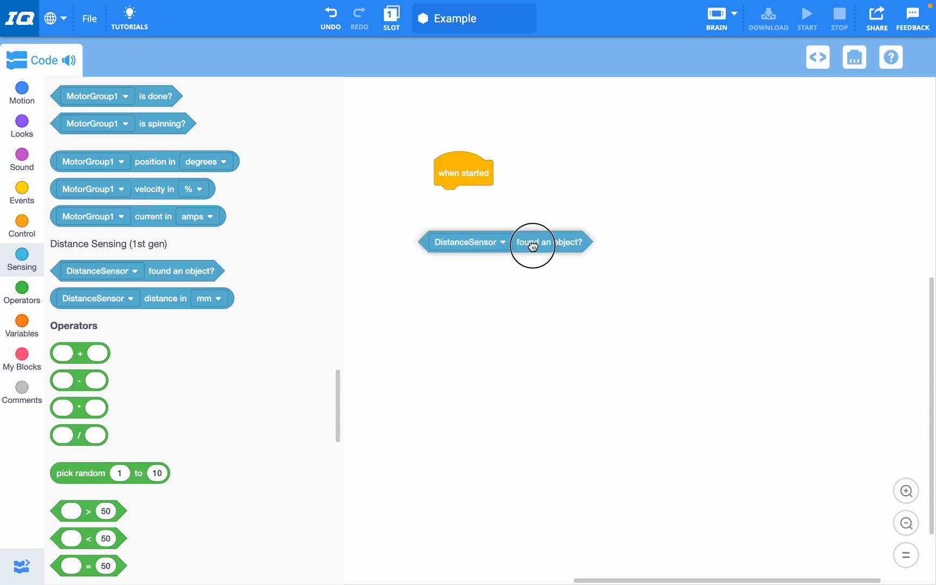
pyautogui.moveTo(531, 242); pyautogui.dragTo(535, 233)
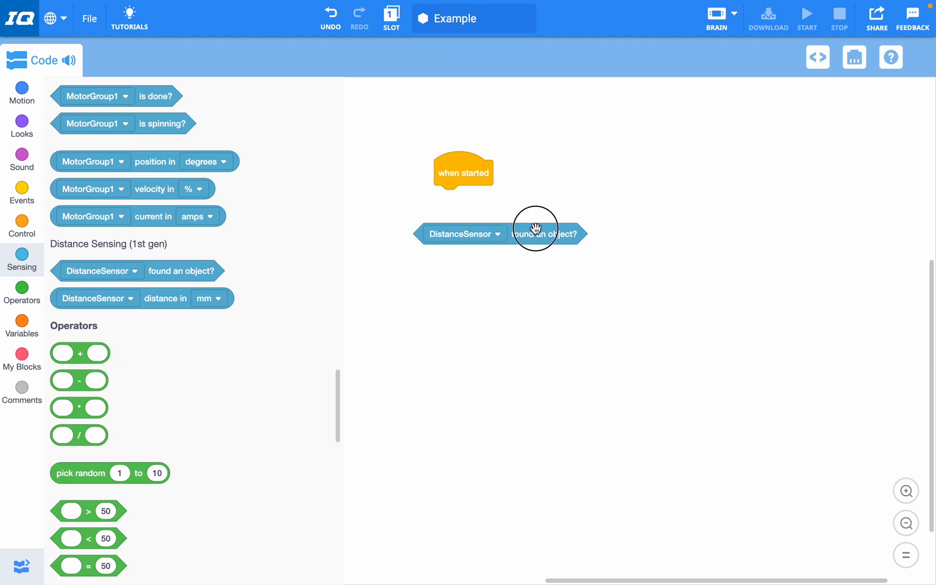
pyautogui.moveTo(534, 233); pyautogui.dragTo(554, 166)
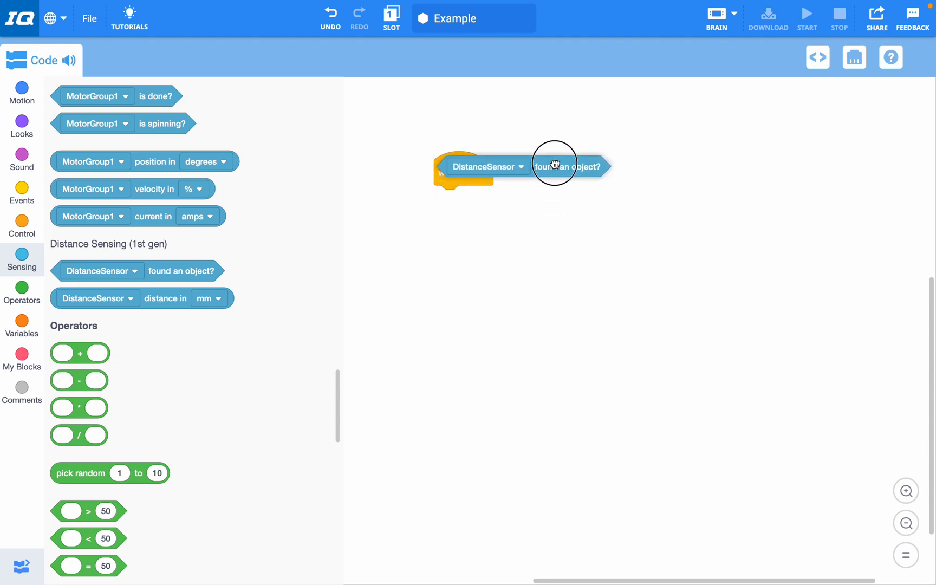
pyautogui.moveTo(553, 167); pyautogui.dragTo(570, 235)
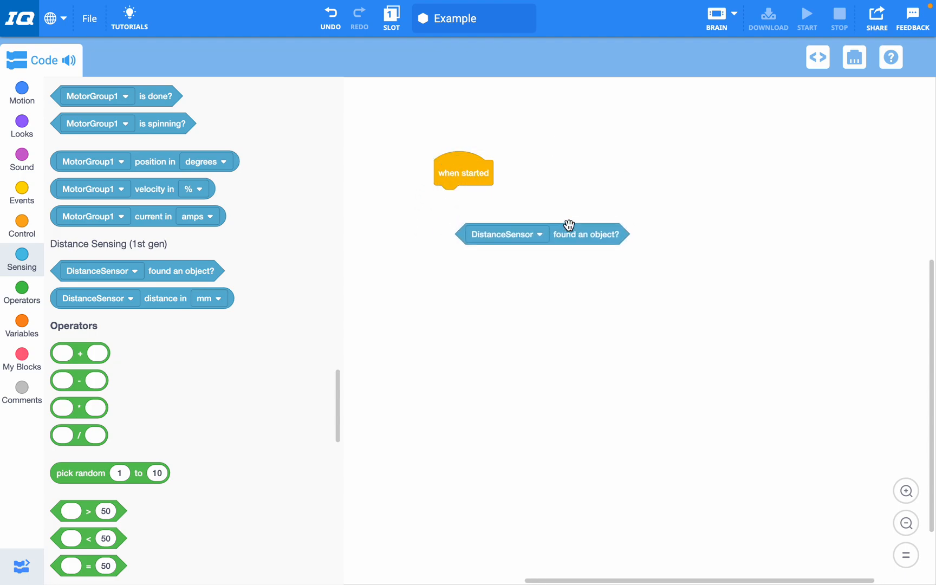
pyautogui.moveTo(467, 251)
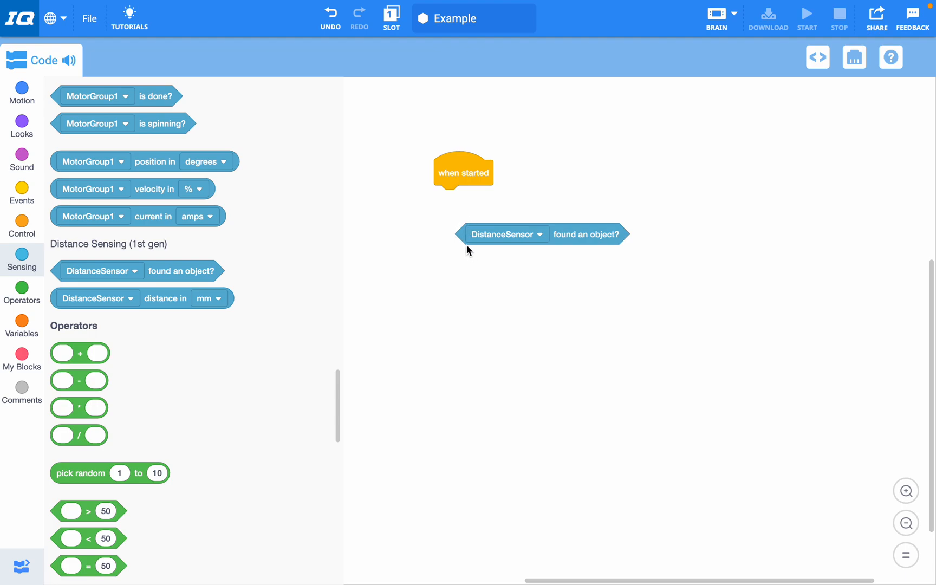
pyautogui.moveTo(424, 260)
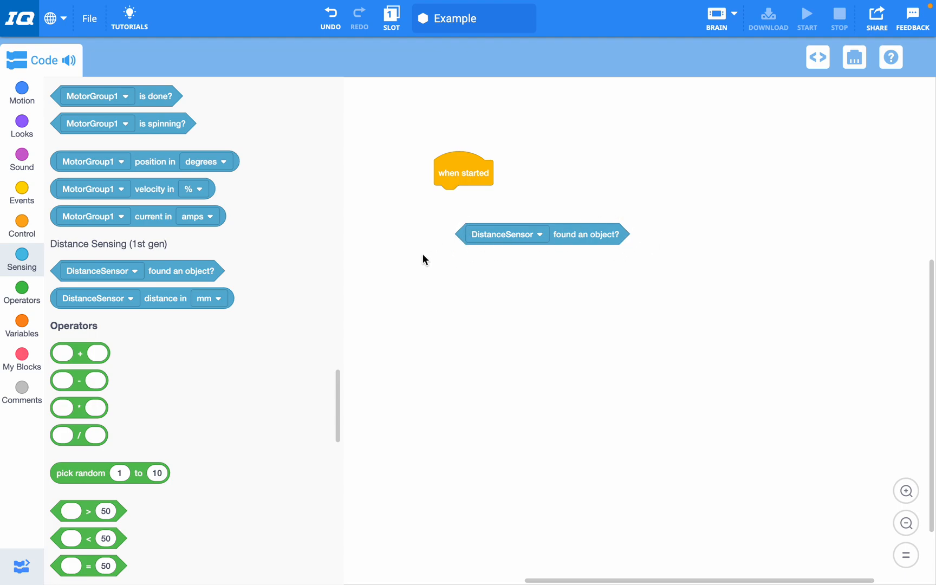
pyautogui.moveTo(631, 267)
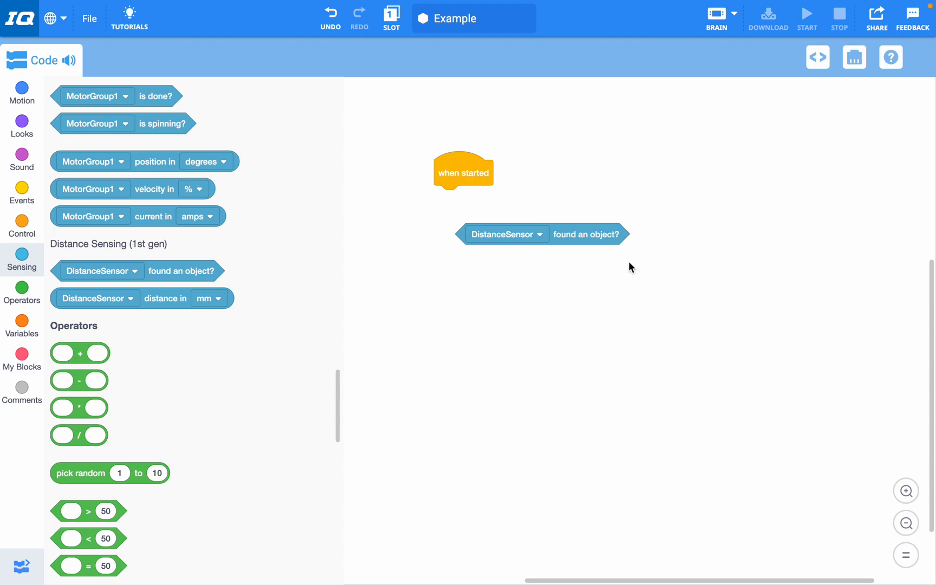
pyautogui.moveTo(509, 188)
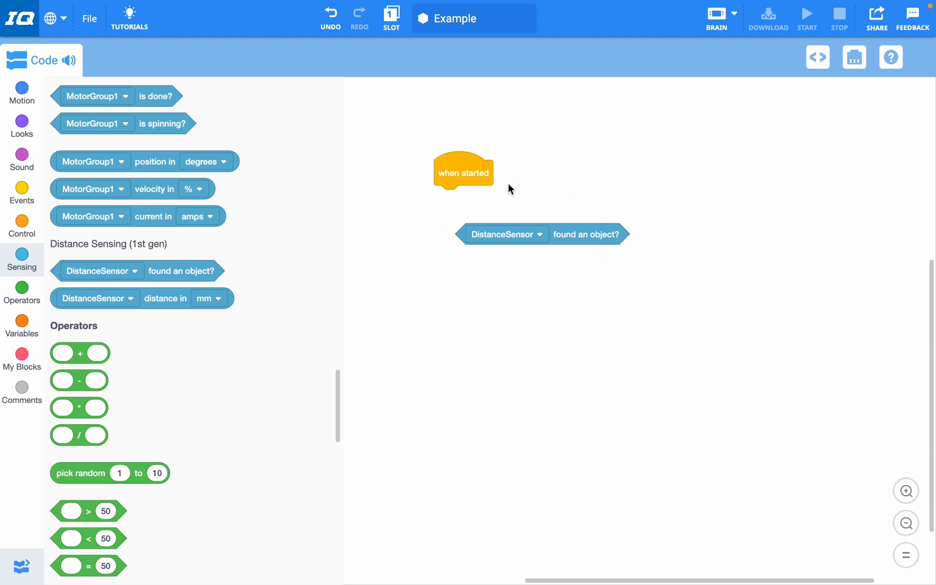
# Step: Browse from Events into Control and scroll down to the wait until block
pyautogui.scroll(-3)
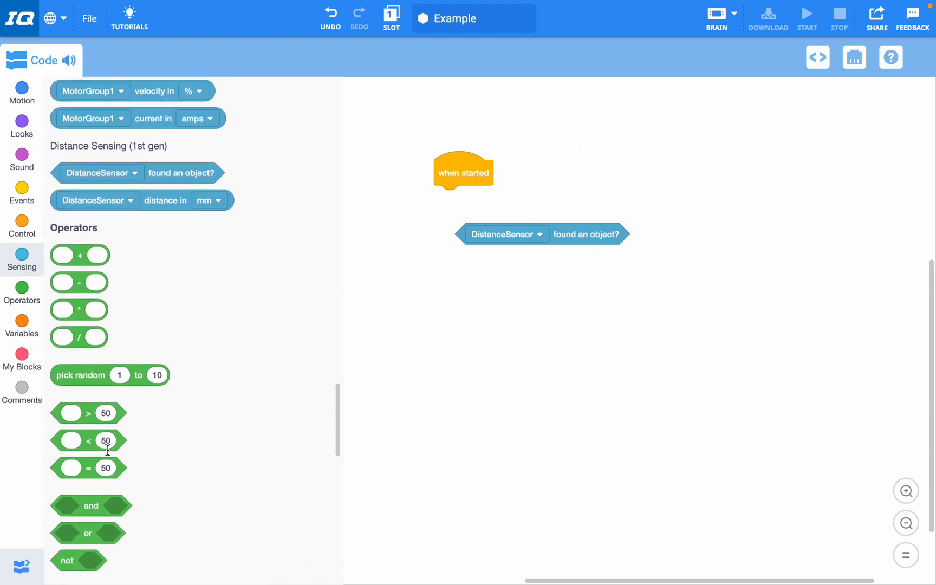
pyautogui.scroll(-3)
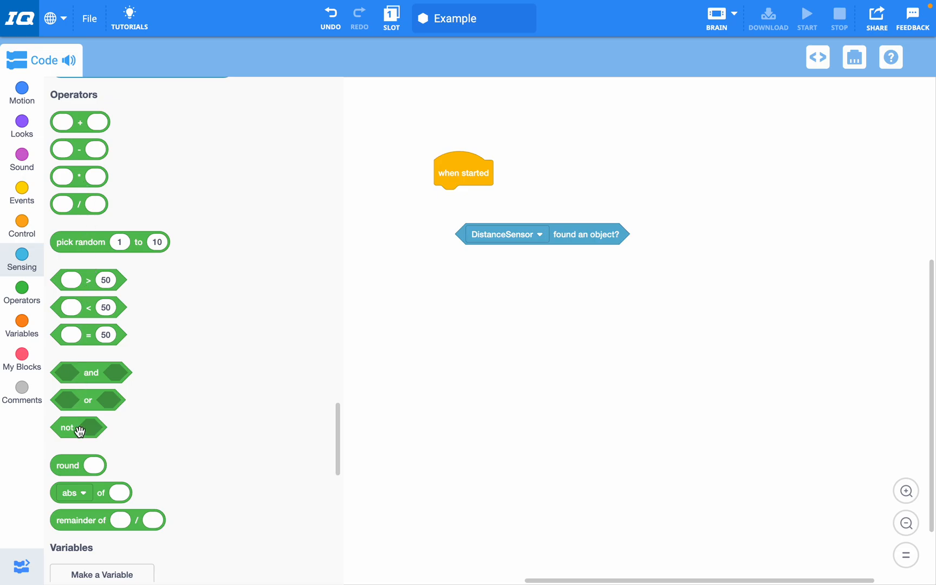
pyautogui.scroll(-3)
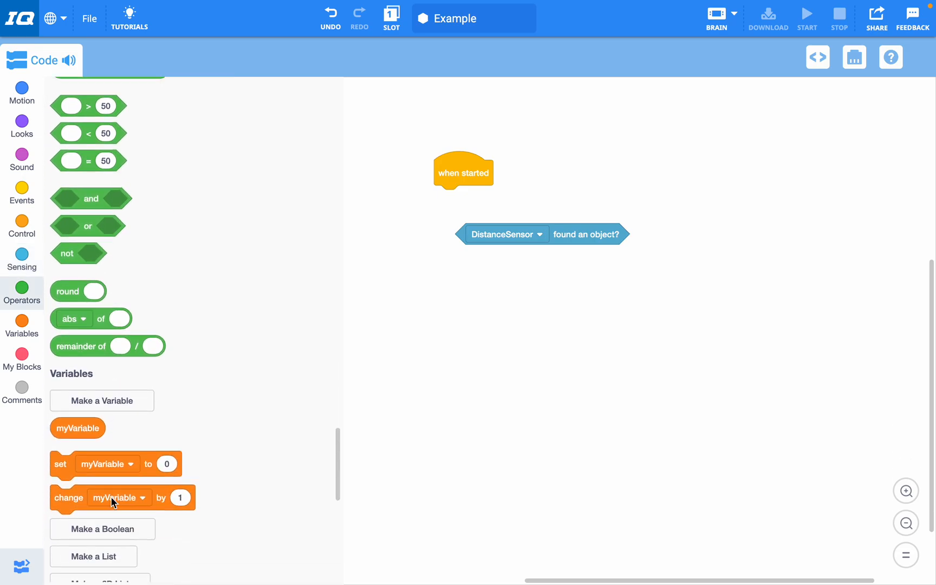
pyautogui.click(22, 192)
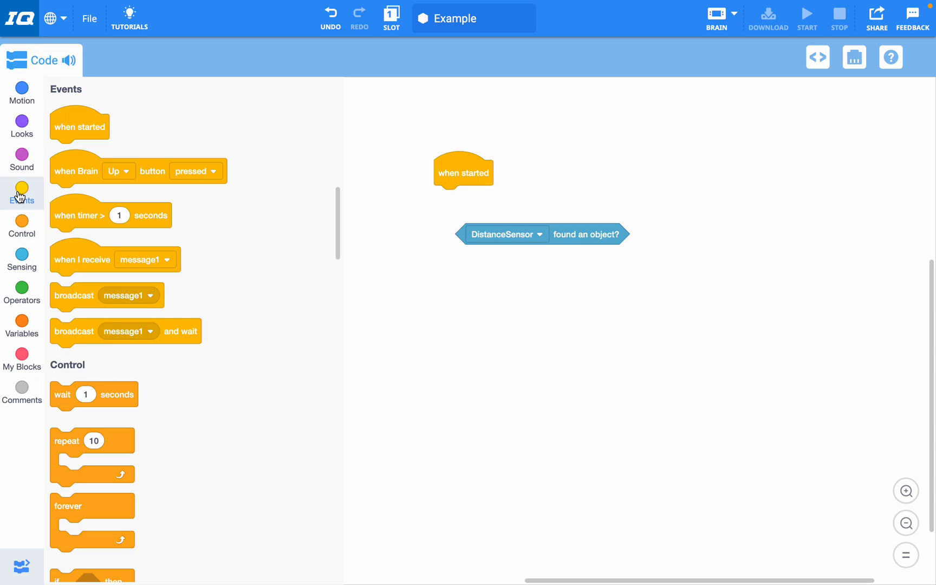
pyautogui.click(22, 225)
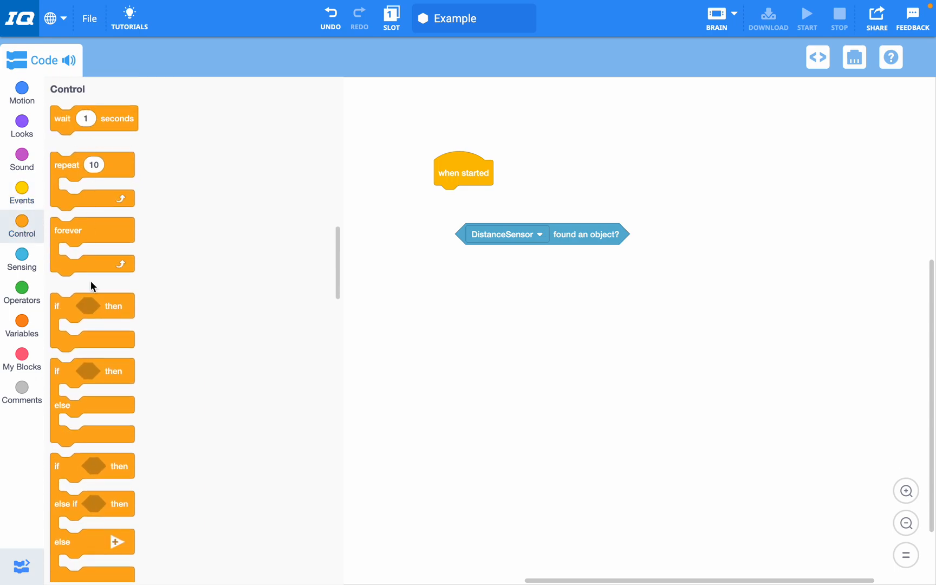
pyautogui.scroll(-3)
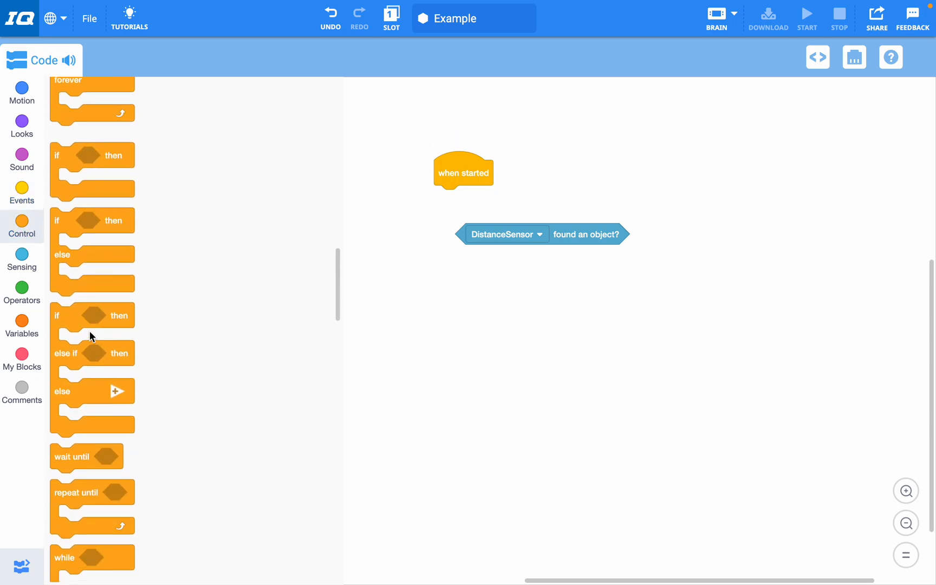
pyautogui.scroll(-3)
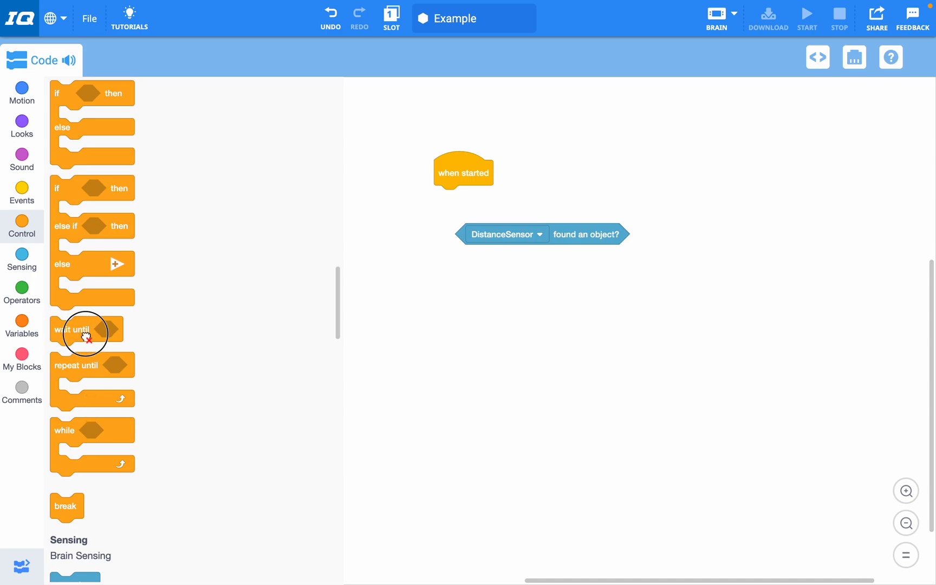
# Step: Wait until DistanceSensor found an object? under when started, then play sound siren
pyautogui.moveTo(87, 329); pyautogui.dragTo(457, 198)
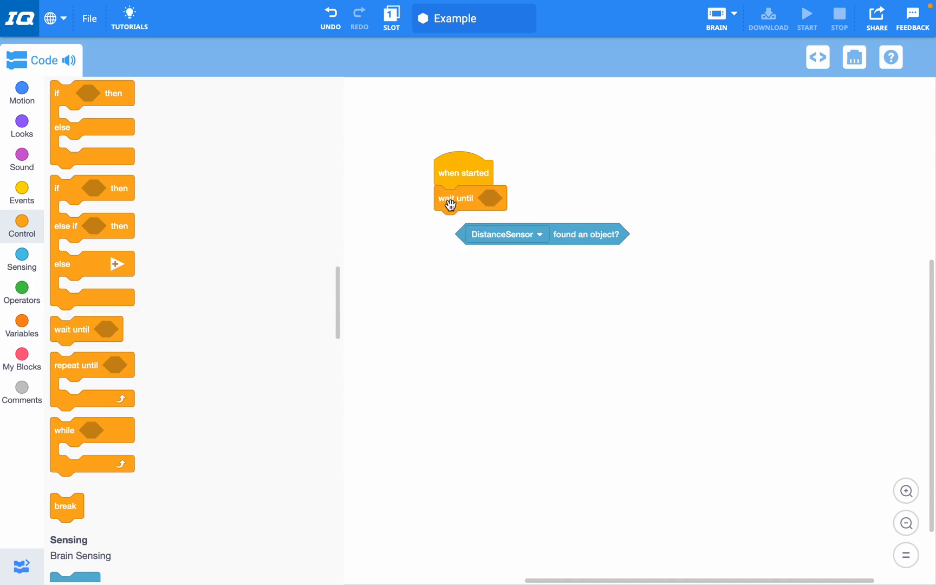
pyautogui.moveTo(505, 235); pyautogui.dragTo(494, 205)
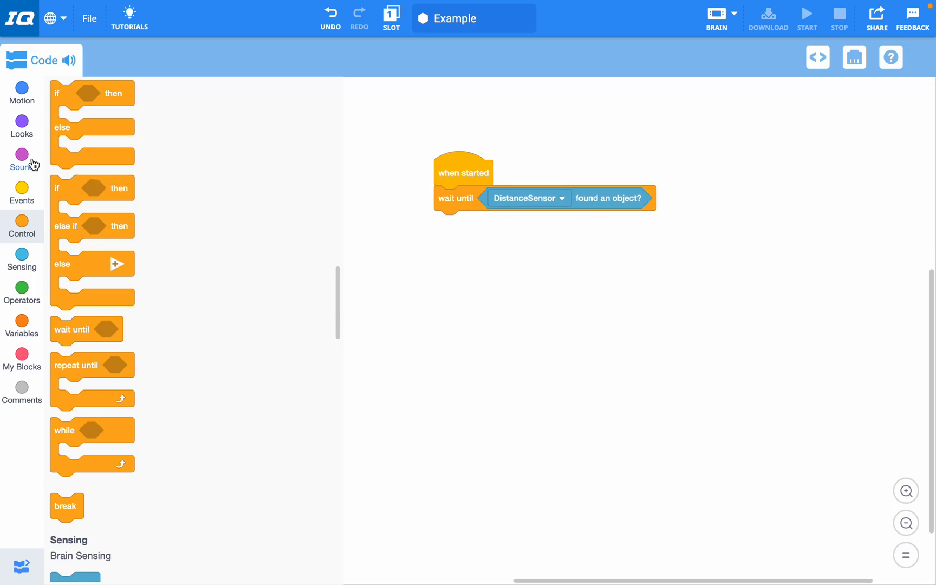
pyautogui.click(22, 160)
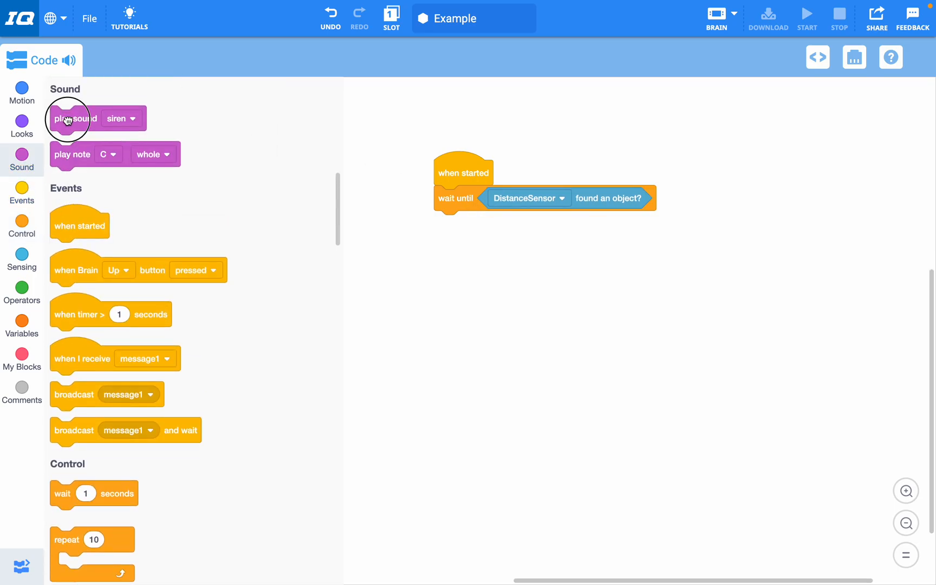
pyautogui.moveTo(75, 118); pyautogui.dragTo(458, 223)
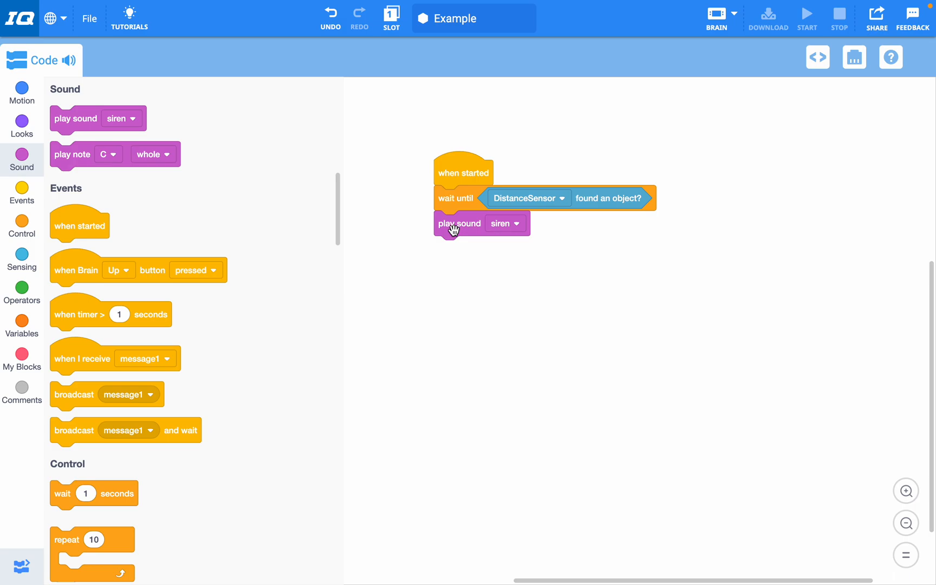
pyautogui.moveTo(535, 220)
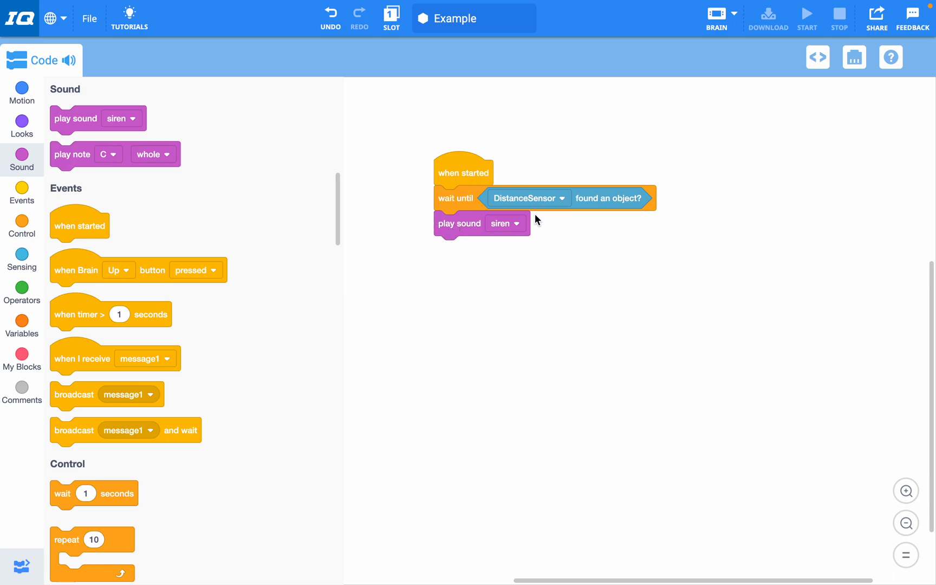
pyautogui.moveTo(560, 223)
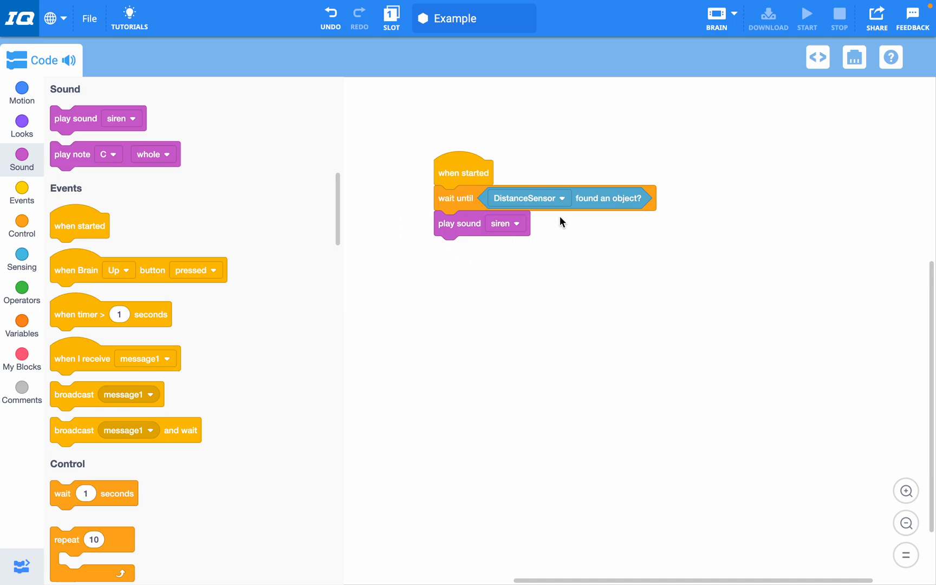
pyautogui.moveTo(460, 293)
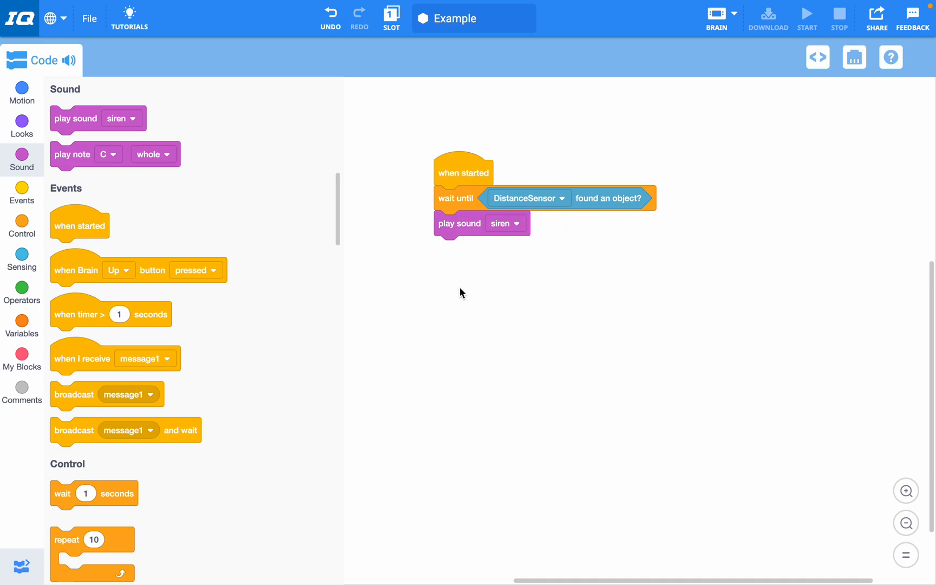
pyautogui.moveTo(416, 301)
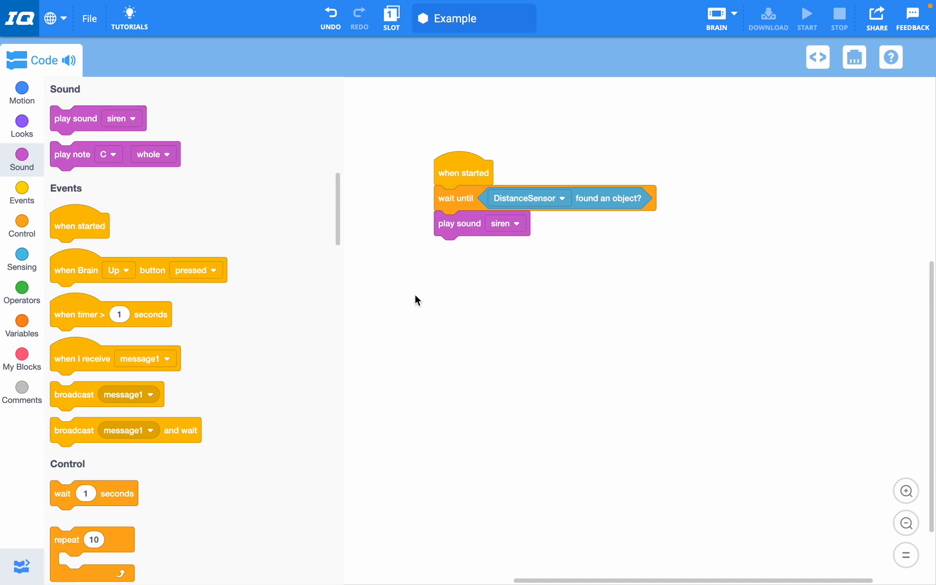
pyautogui.moveTo(490, 308)
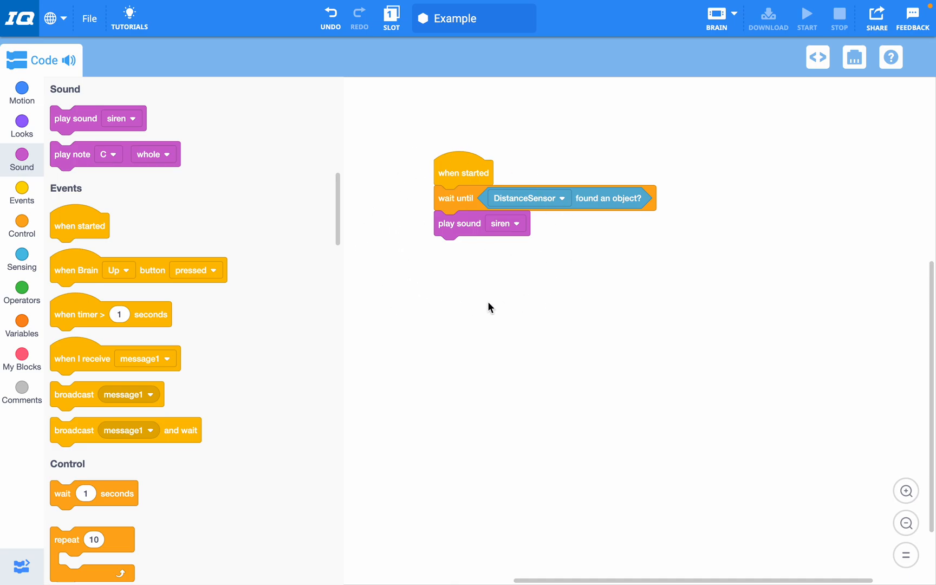
pyautogui.moveTo(420, 247)
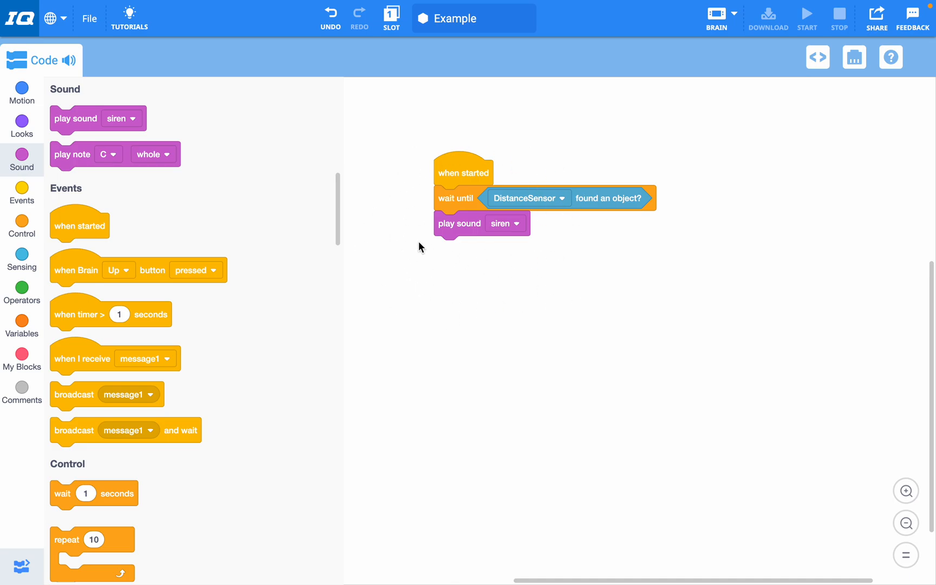
pyautogui.moveTo(608, 194)
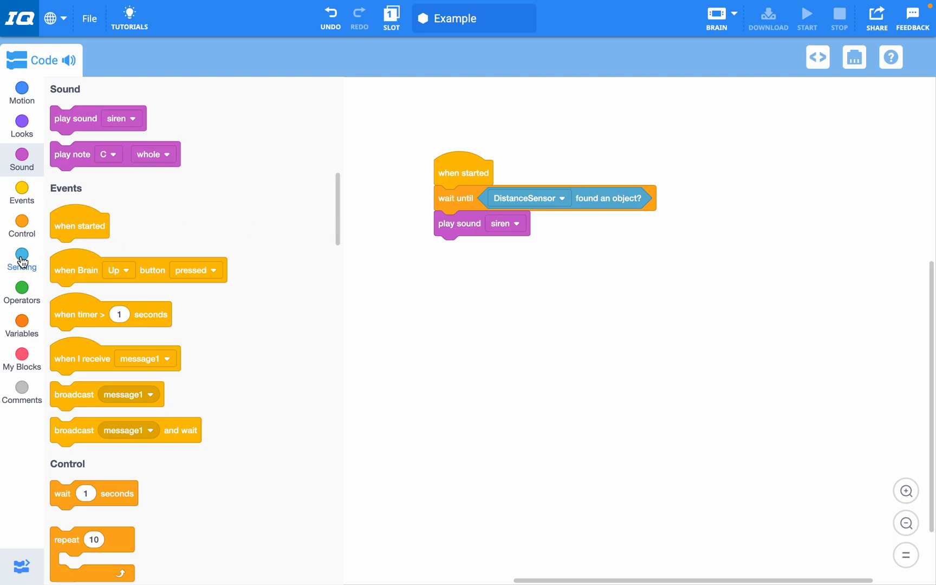
# Step: Detach wait and siren from when started, then browse Sensing, Control and Operators for distance and comparison blocks
pyautogui.click(21, 260)
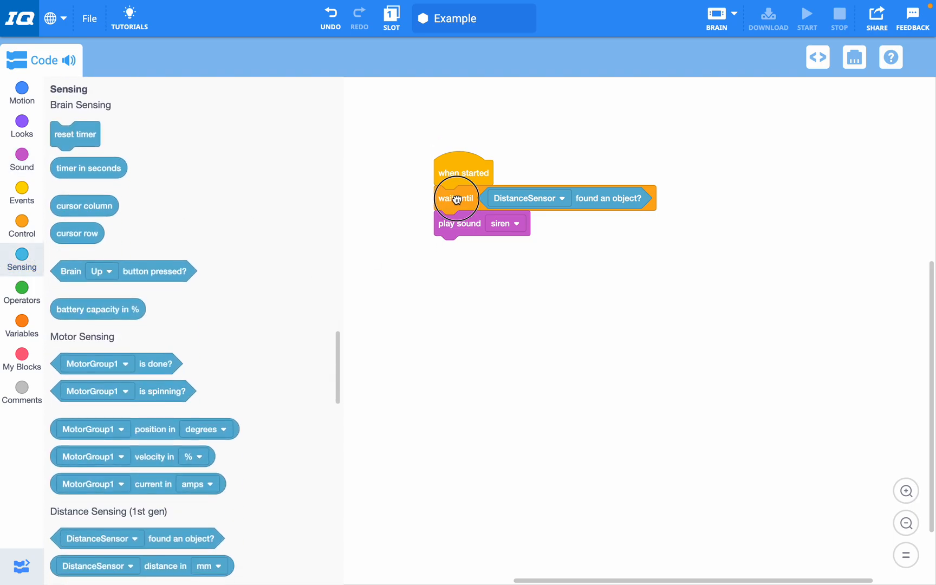
pyautogui.moveTo(458, 199); pyautogui.dragTo(636, 183)
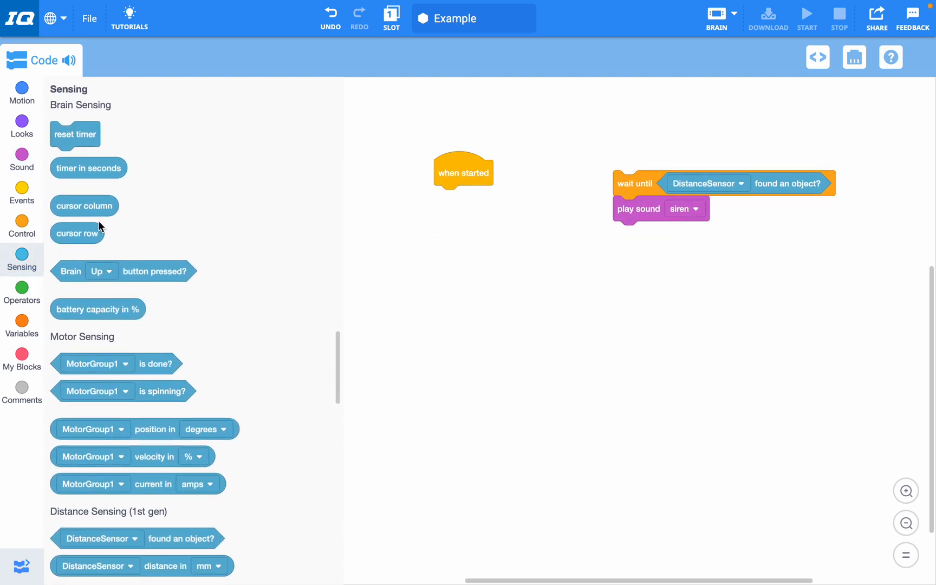
pyautogui.scroll(-3)
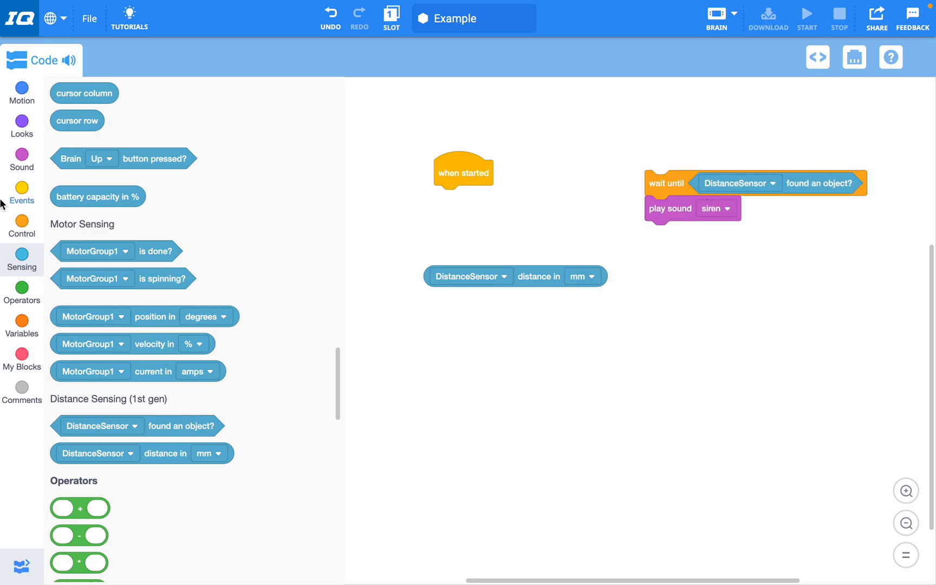
pyautogui.click(21, 228)
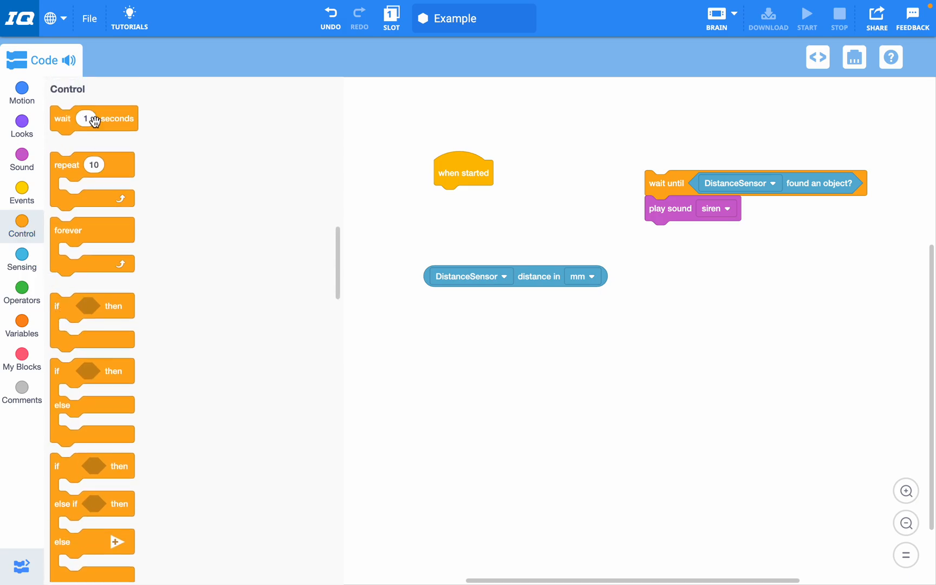
pyautogui.scroll(-3)
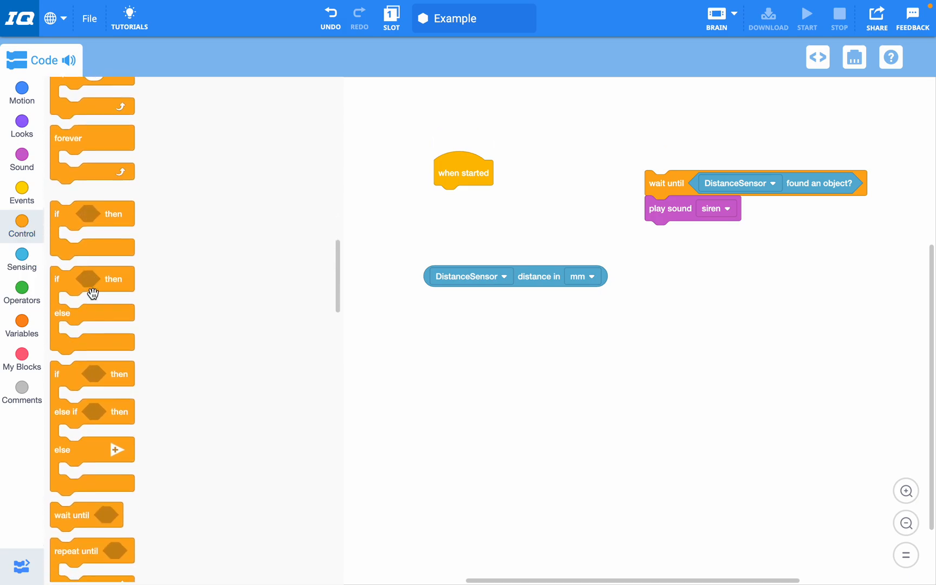
pyautogui.scroll(-3)
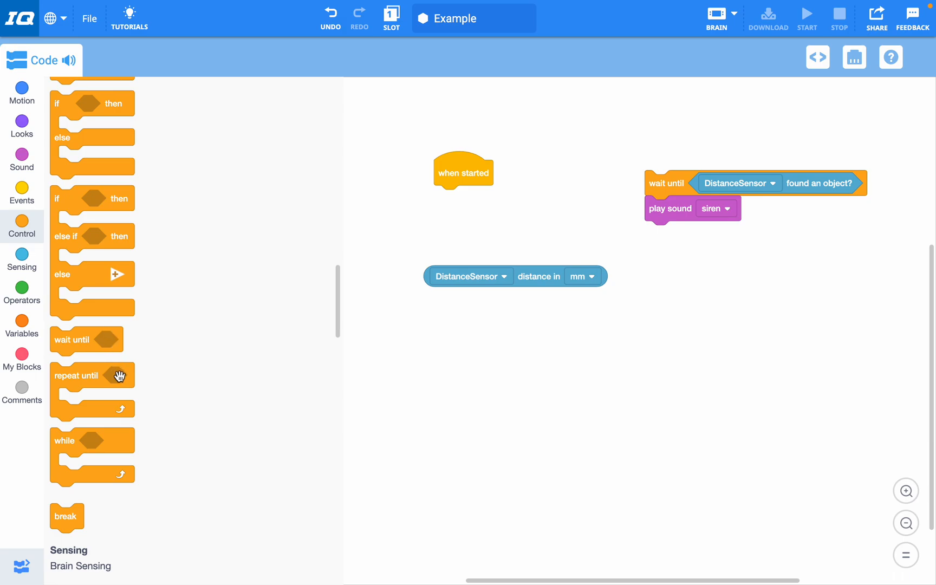
pyautogui.moveTo(534, 272)
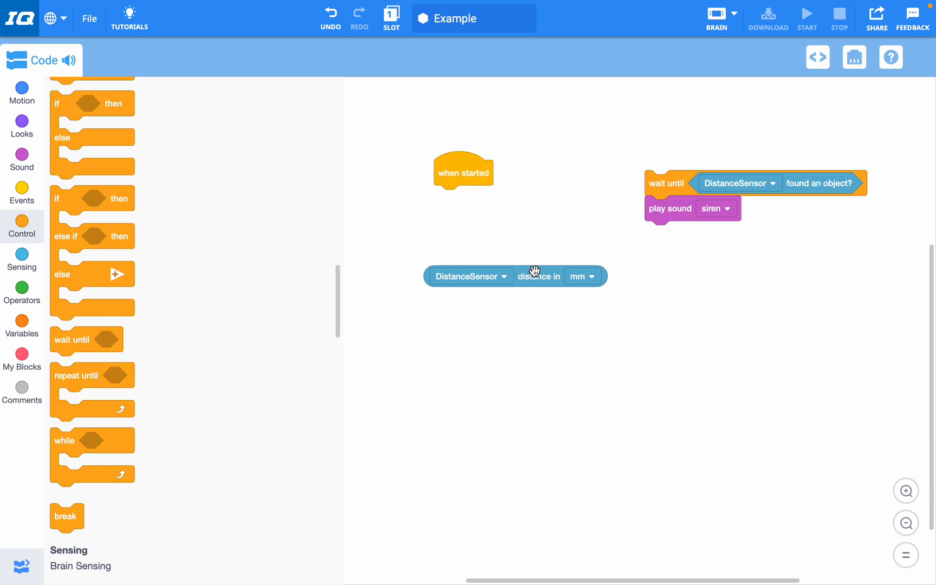
pyautogui.moveTo(541, 277)
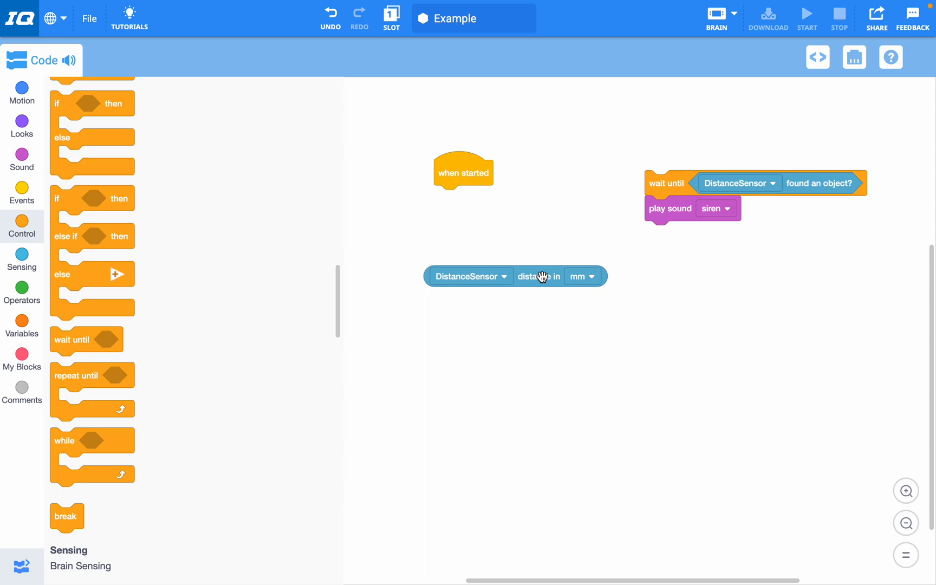
pyautogui.click(21, 290)
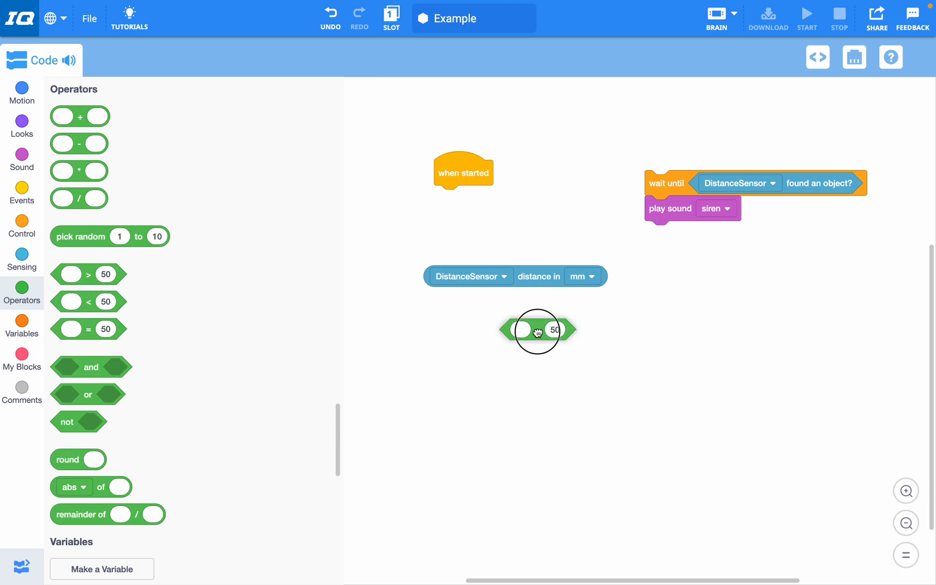
# Step: Put distance in mm into the less-than comparison and pull found-an-object out of the wait
pyautogui.moveTo(526, 331); pyautogui.dragTo(558, 330)
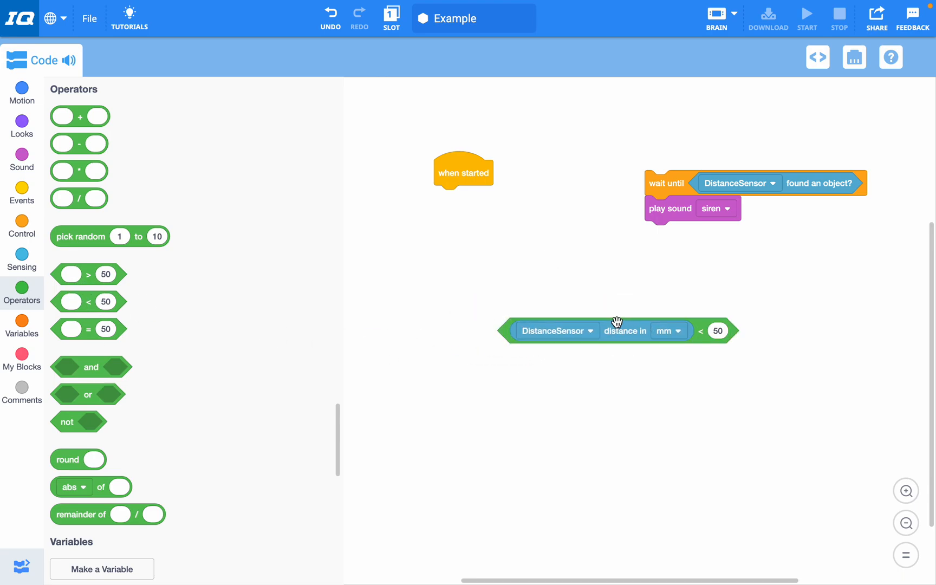
pyautogui.moveTo(671, 208); pyautogui.dragTo(528, 375)
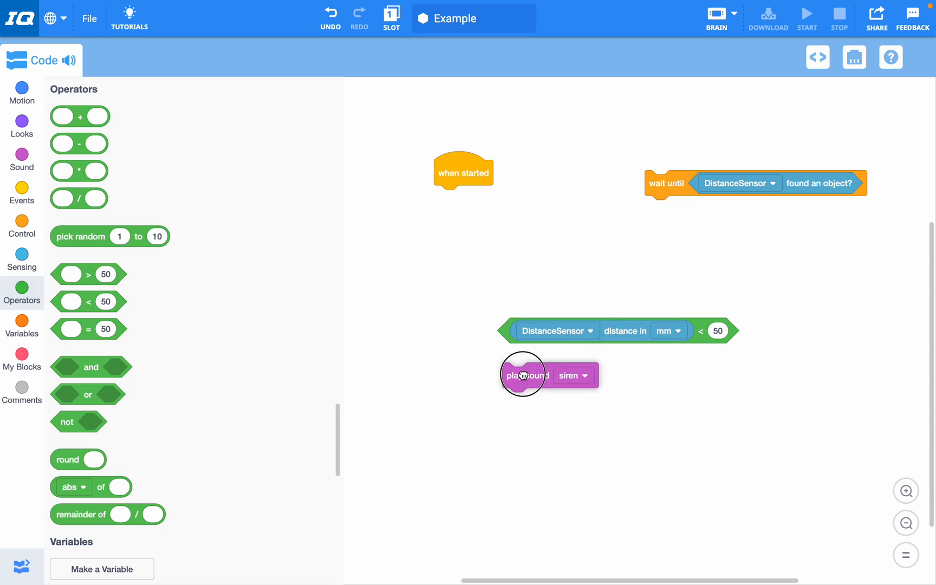
pyautogui.moveTo(524, 375); pyautogui.dragTo(525, 394)
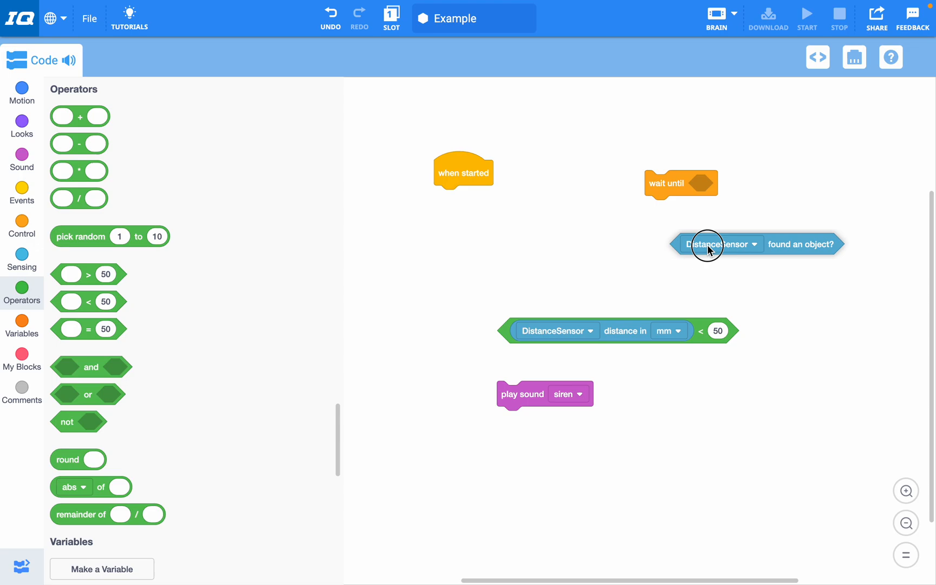
# Step: Wait until distance in mm < 50 under when started, with play siren reattached below
pyautogui.moveTo(681, 183); pyautogui.dragTo(470, 197)
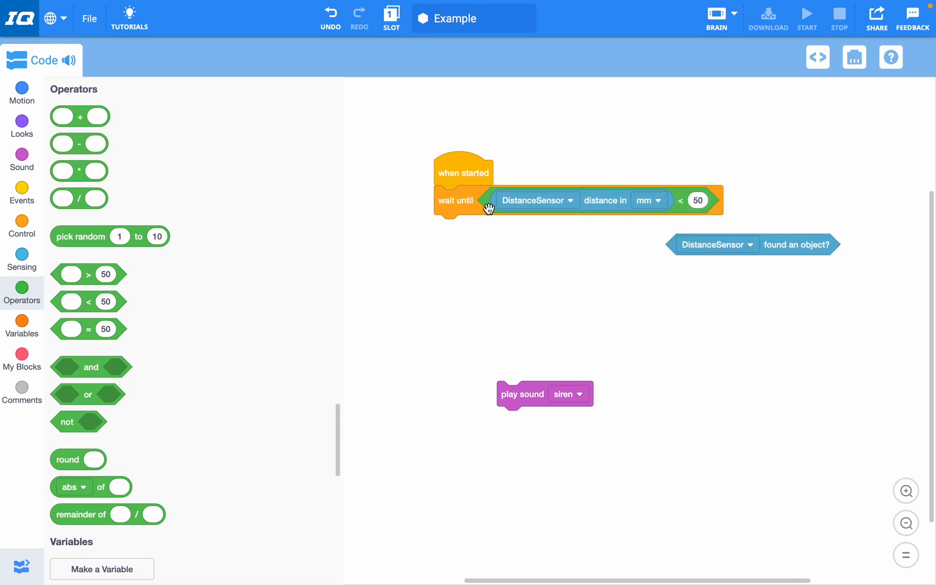
pyautogui.moveTo(522, 395); pyautogui.dragTo(459, 228)
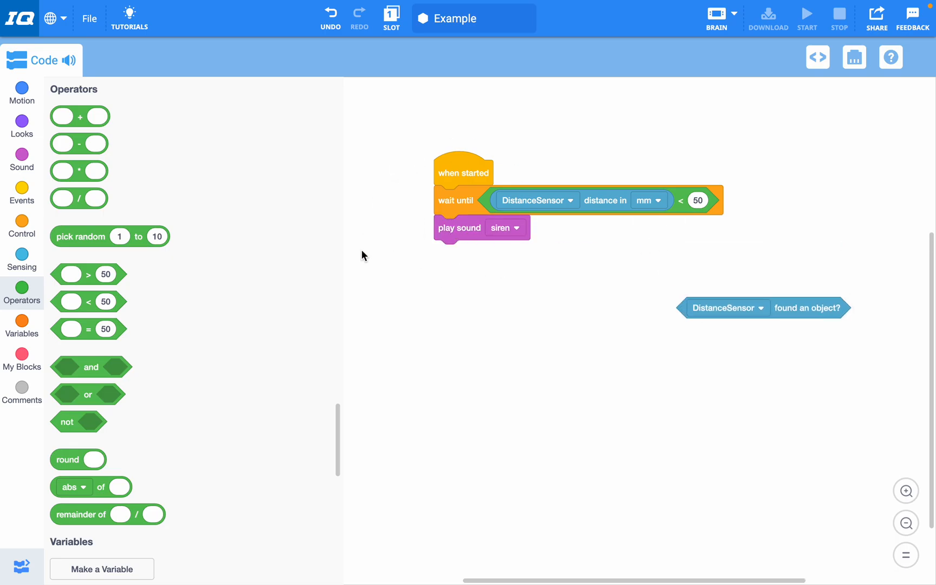
pyautogui.click(22, 226)
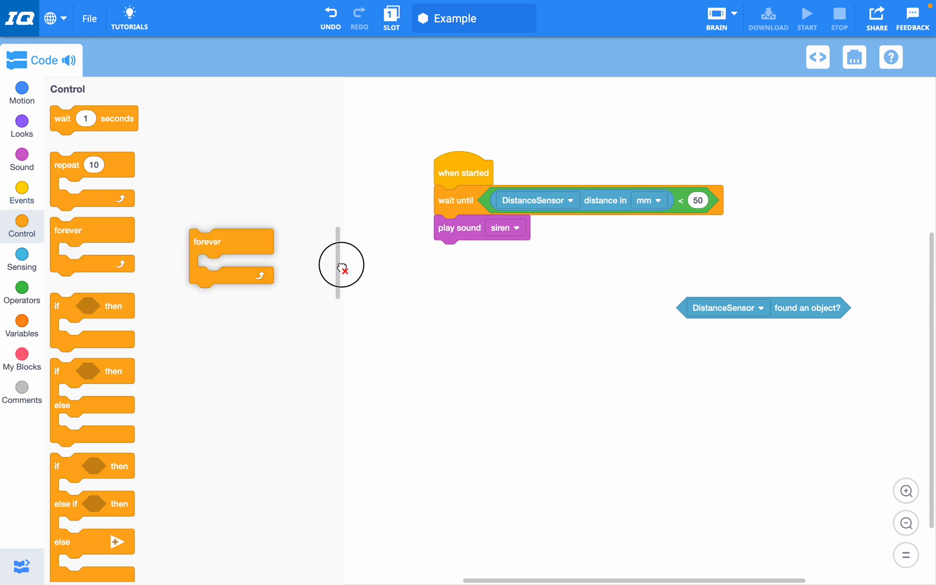
# Step: Wrap the wait-until-distance-below-50 and play siren steps in a forever loop
pyautogui.moveTo(230, 242); pyautogui.dragTo(454, 198)
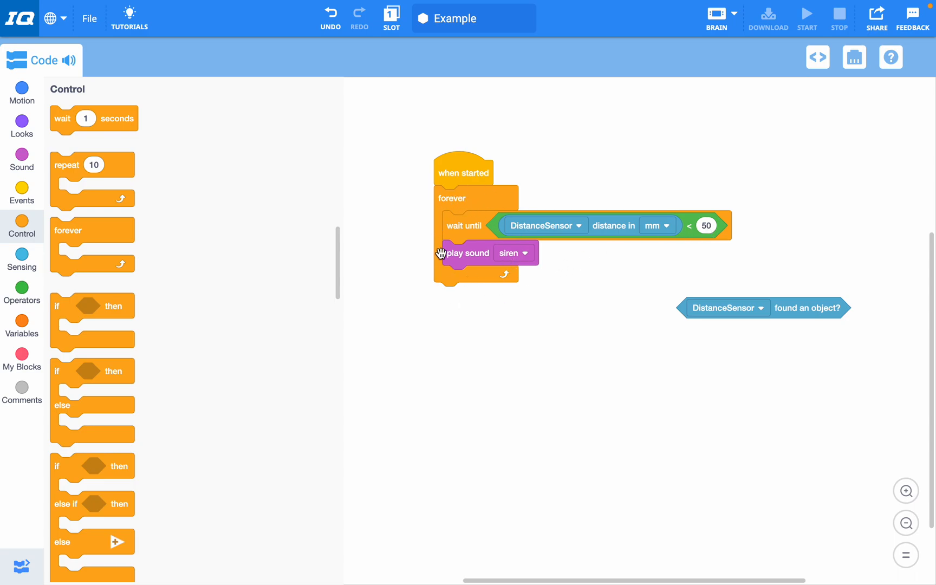
pyautogui.moveTo(419, 177)
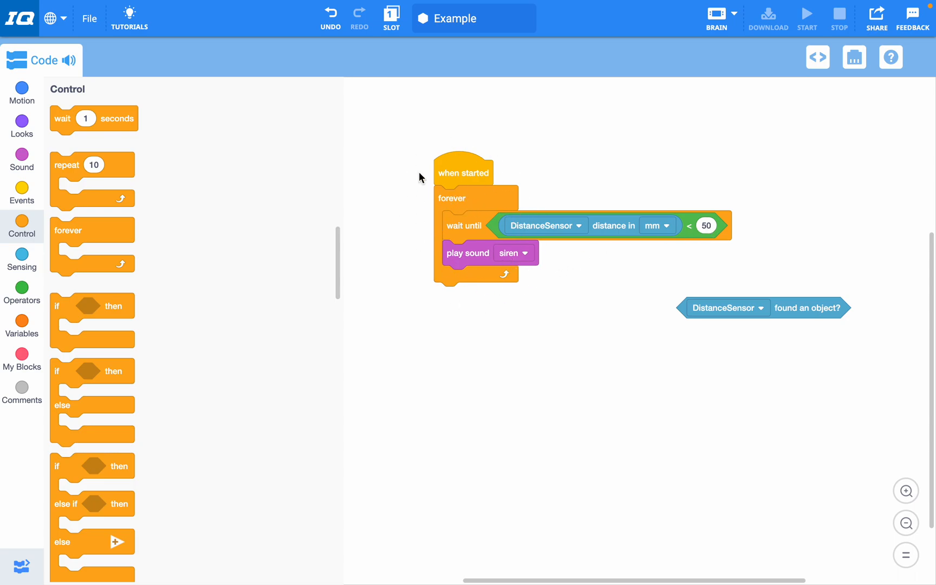
pyautogui.moveTo(560, 213)
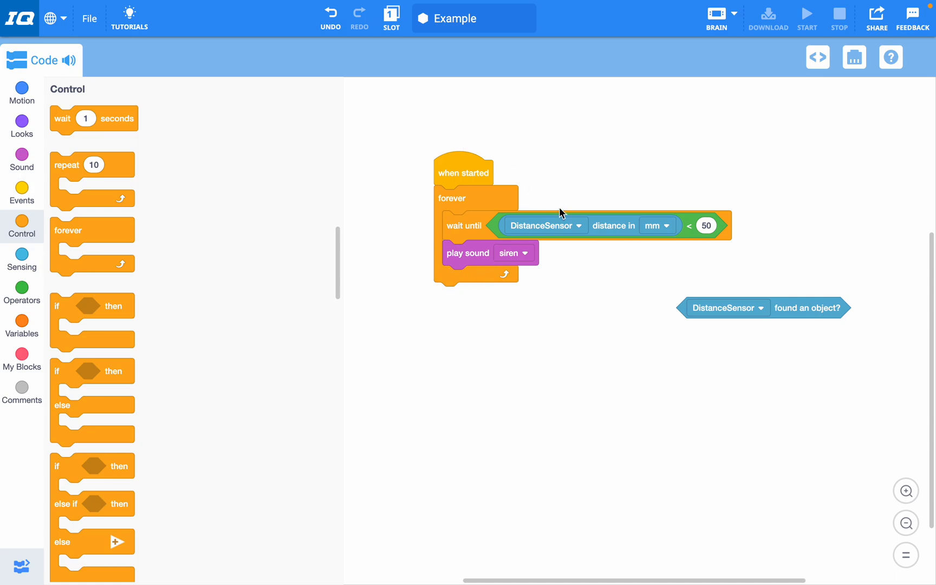
pyautogui.click(707, 225)
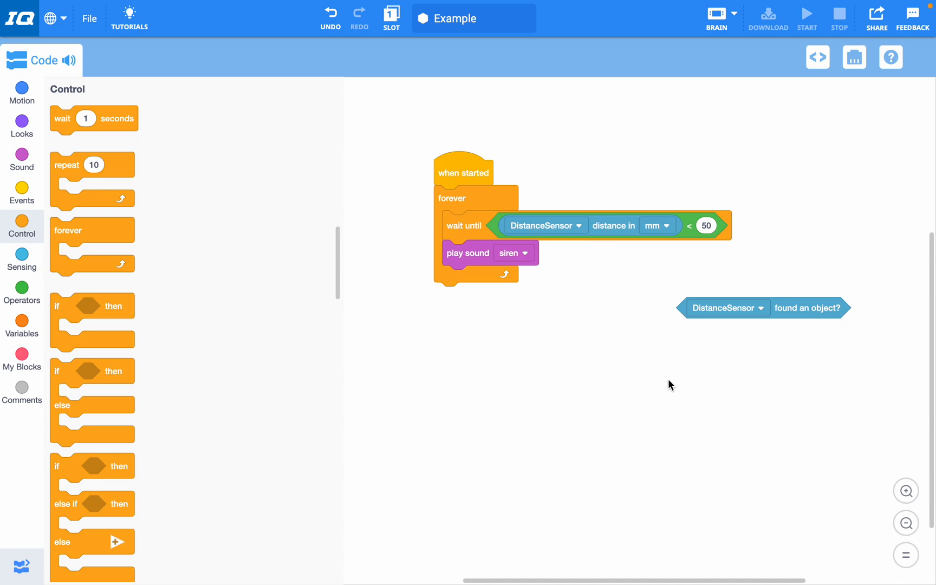
pyautogui.moveTo(753, 487)
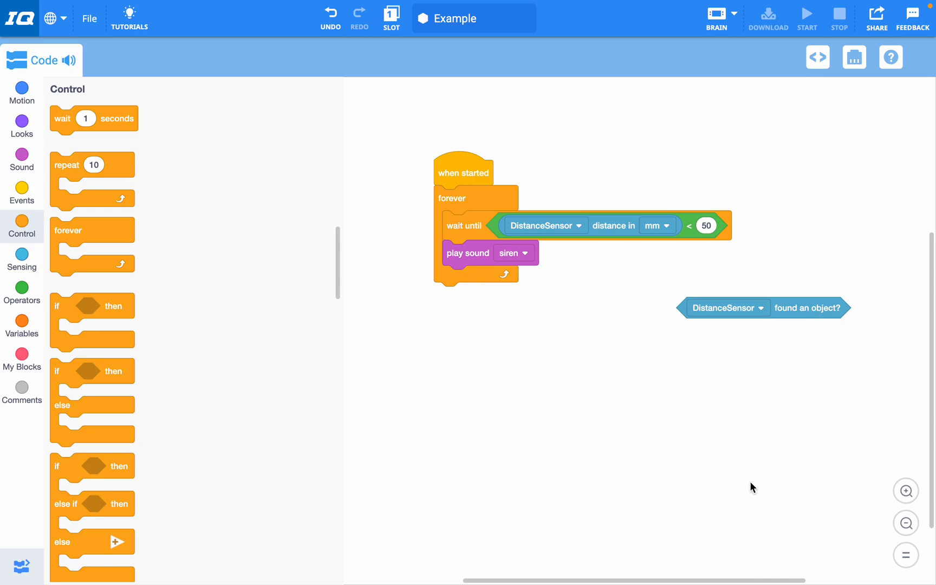
pyautogui.moveTo(612, 290)
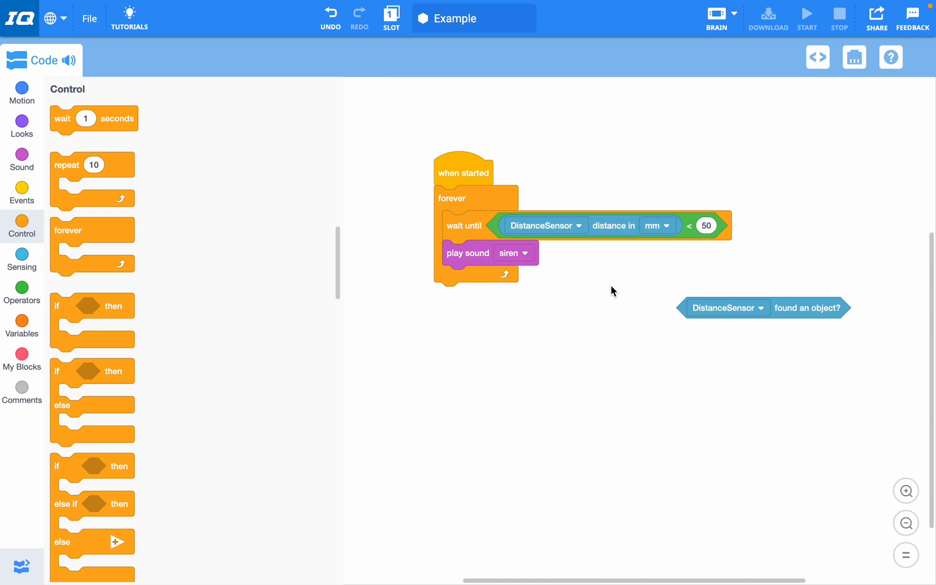
pyautogui.moveTo(707, 242)
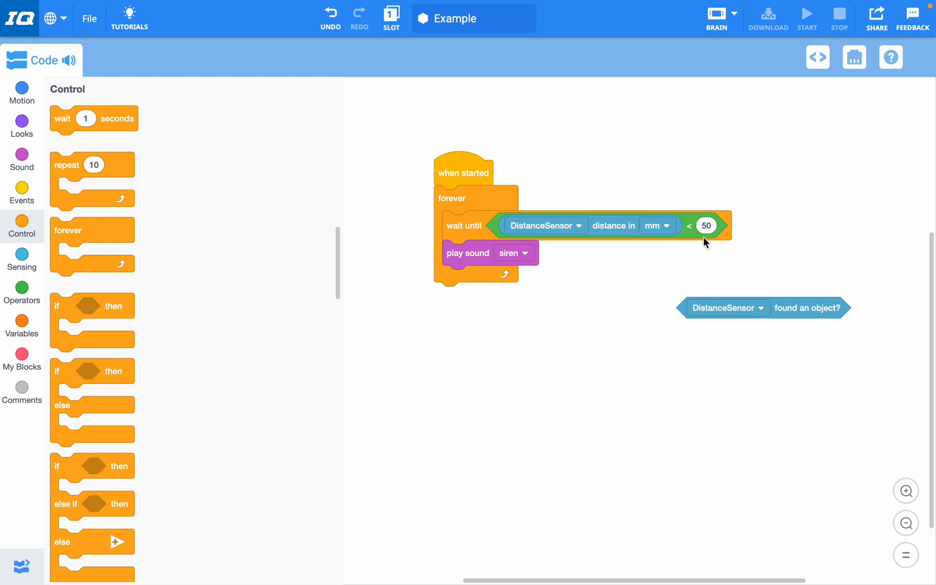
# Step: Detach the forever loop and print DistanceSensor distance in mm on the Brain under when started
pyautogui.click(22, 193)
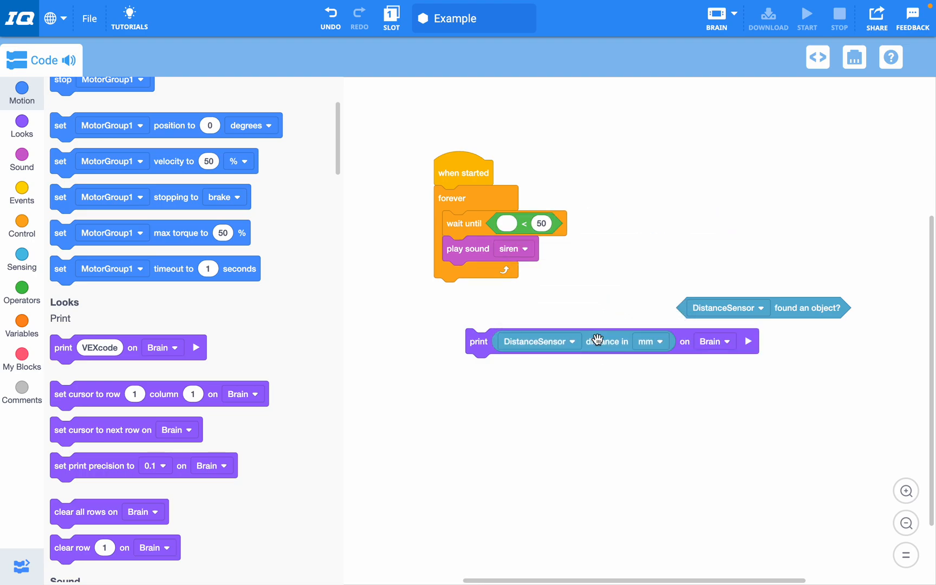
pyautogui.moveTo(452, 198); pyautogui.dragTo(724, 194)
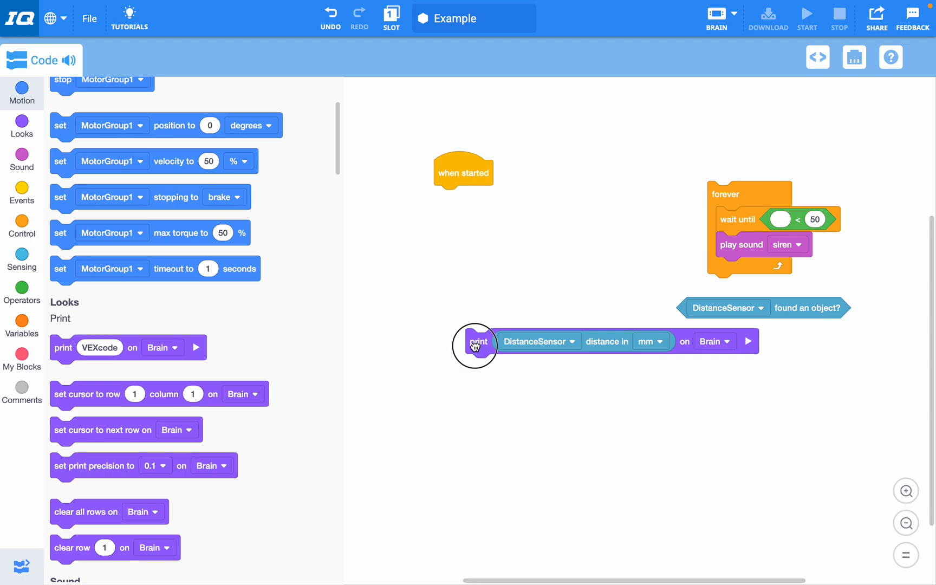
pyautogui.moveTo(478, 342); pyautogui.dragTo(459, 197)
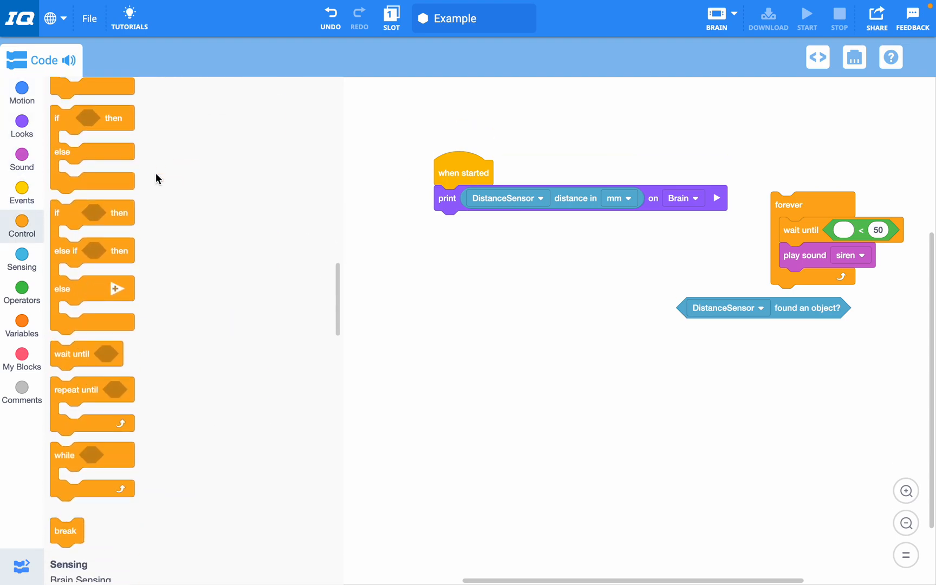
pyautogui.click(22, 292)
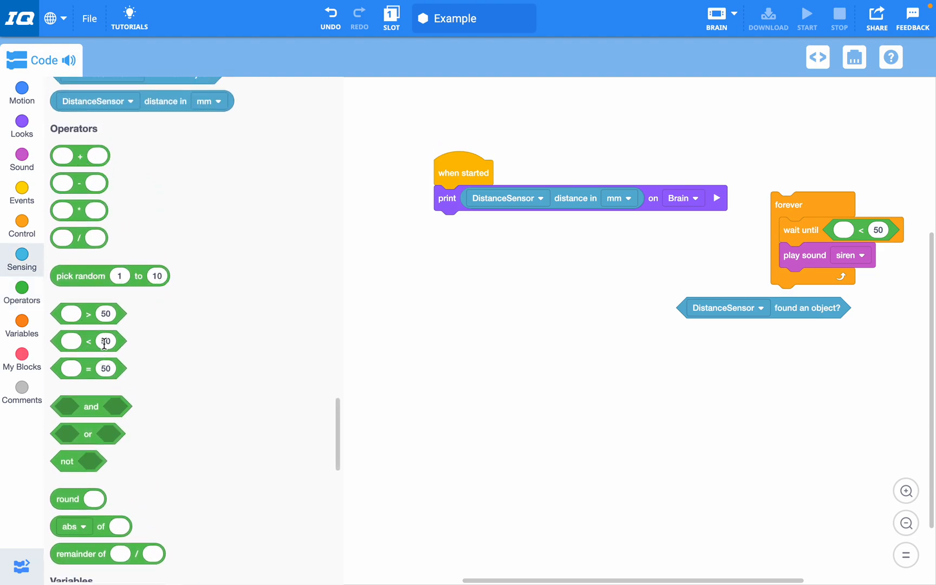
# Step: Set the wait threshold to 10 mm and move the leftover print block aside
pyautogui.write('100')
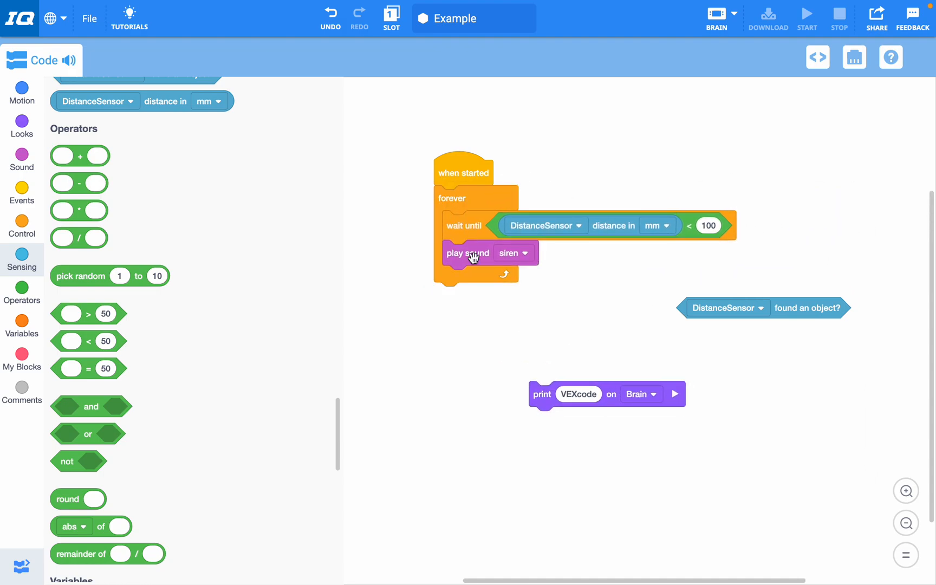
pyautogui.moveTo(542, 395); pyautogui.dragTo(700, 373)
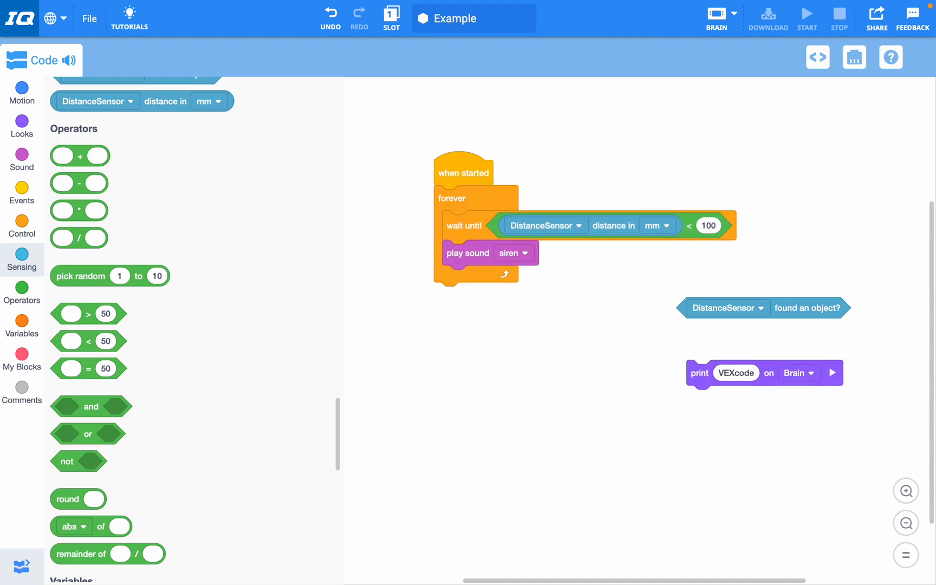
pyautogui.write('10')
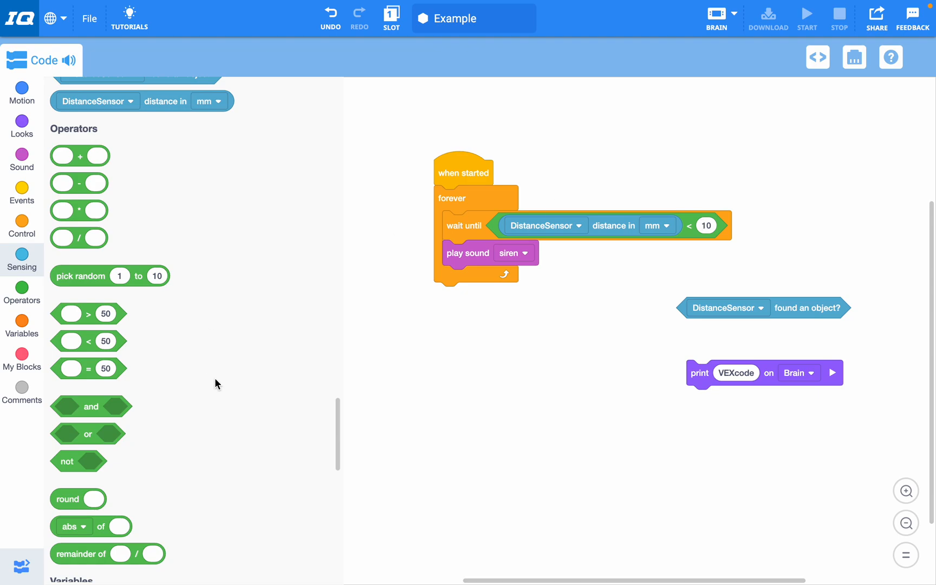
pyautogui.click(21, 327)
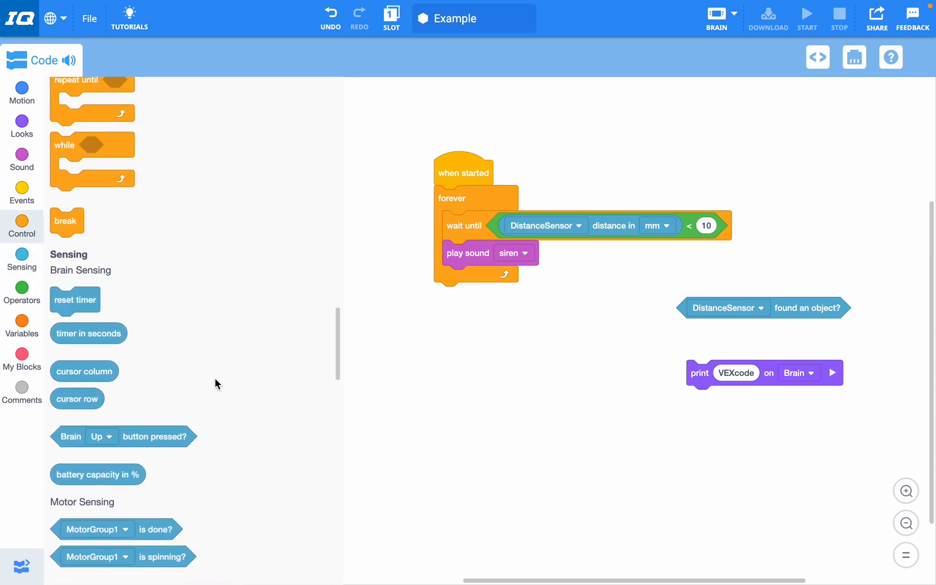
pyautogui.click(22, 193)
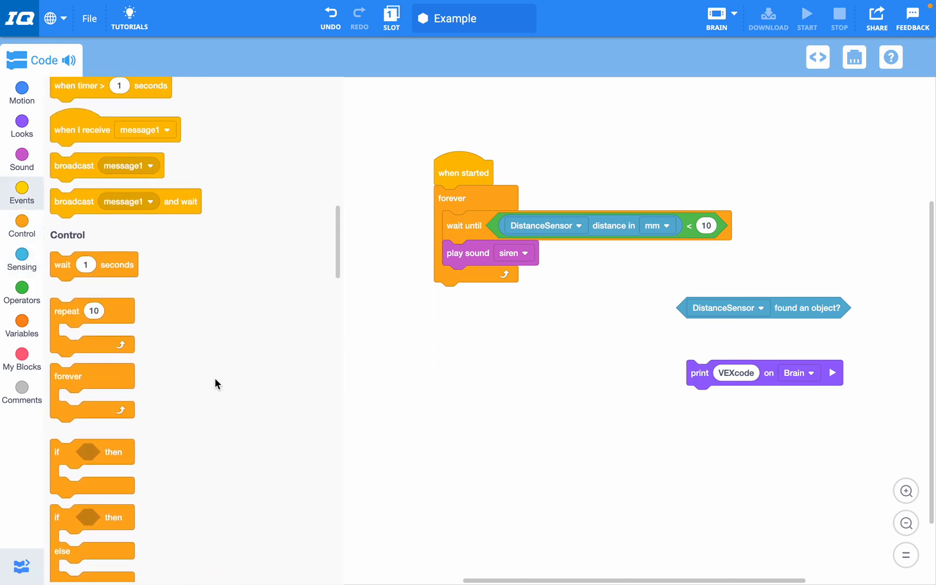
pyautogui.click(22, 92)
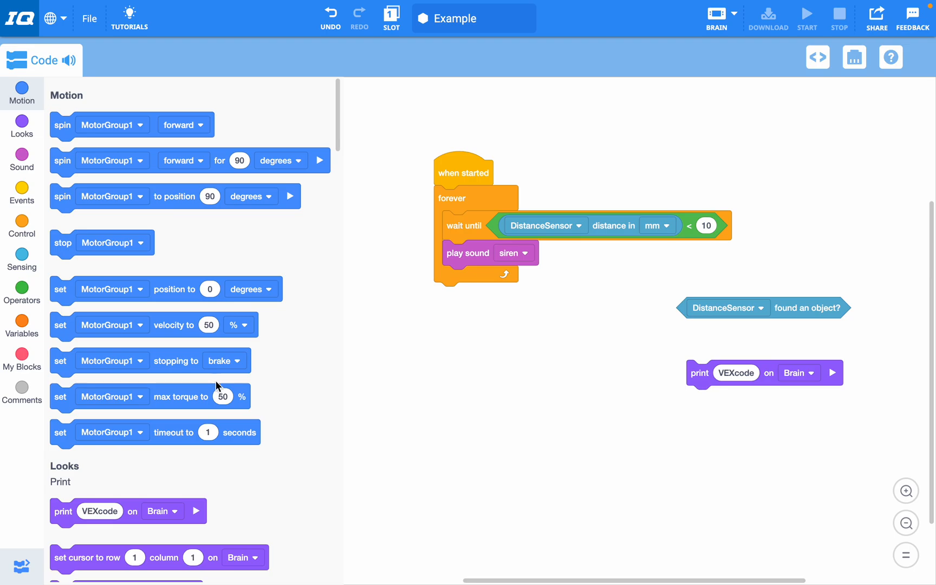